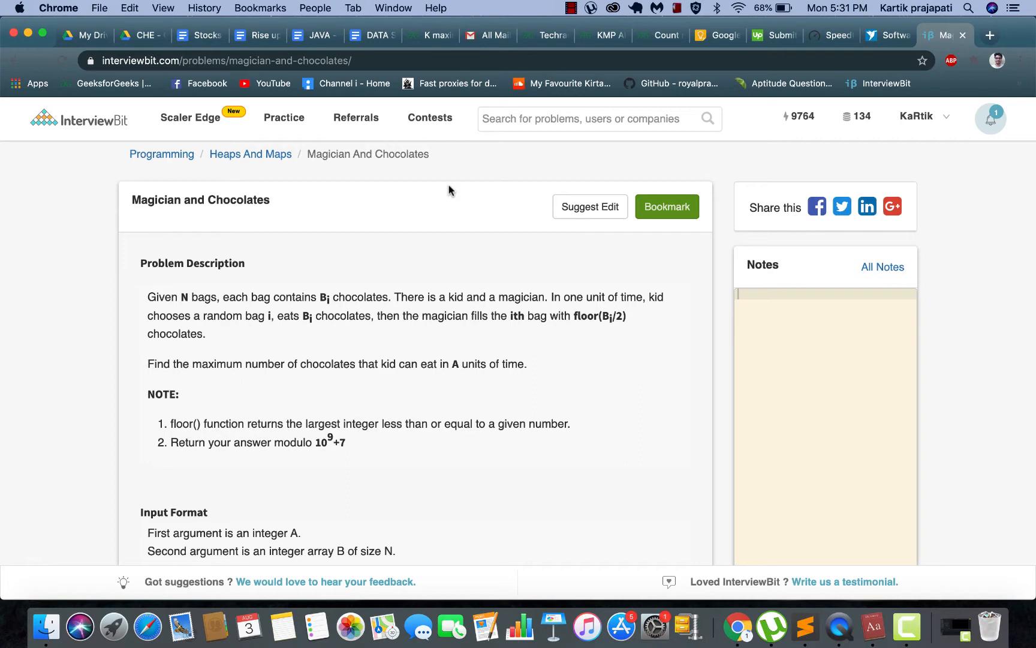
# Scroll through the problem description and formats down to the Example Input section
pyautogui.scroll(-3)
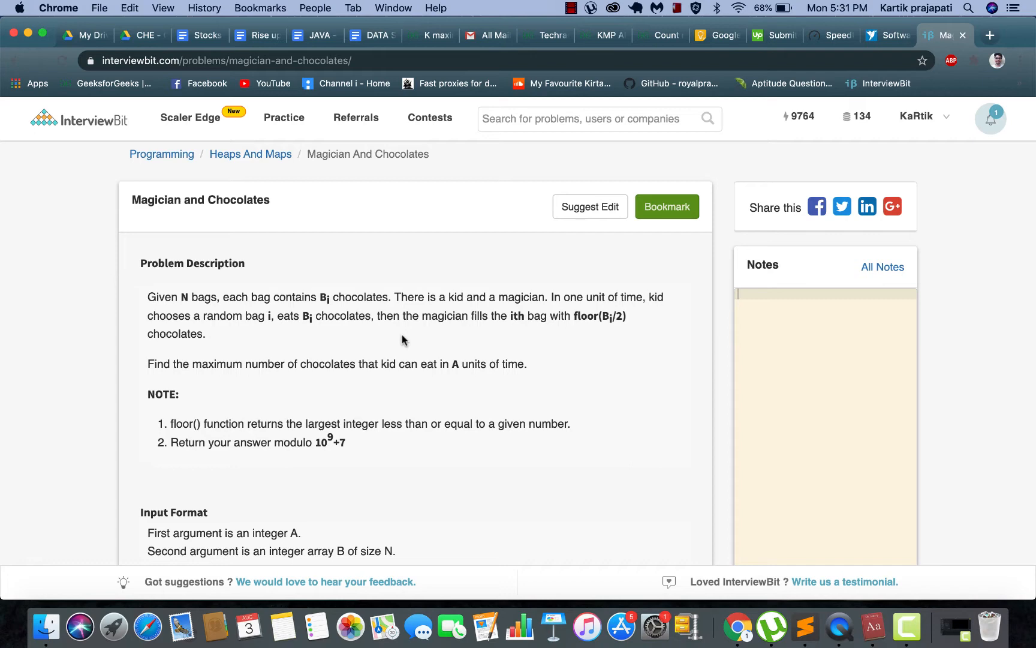
pyautogui.scroll(-3)
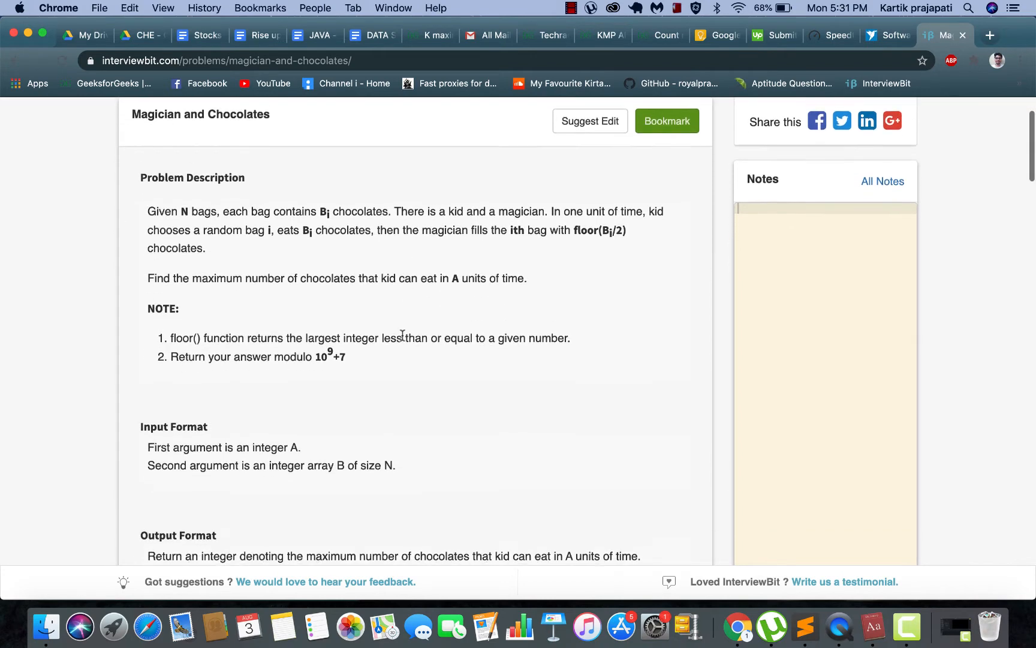
pyautogui.scroll(-3)
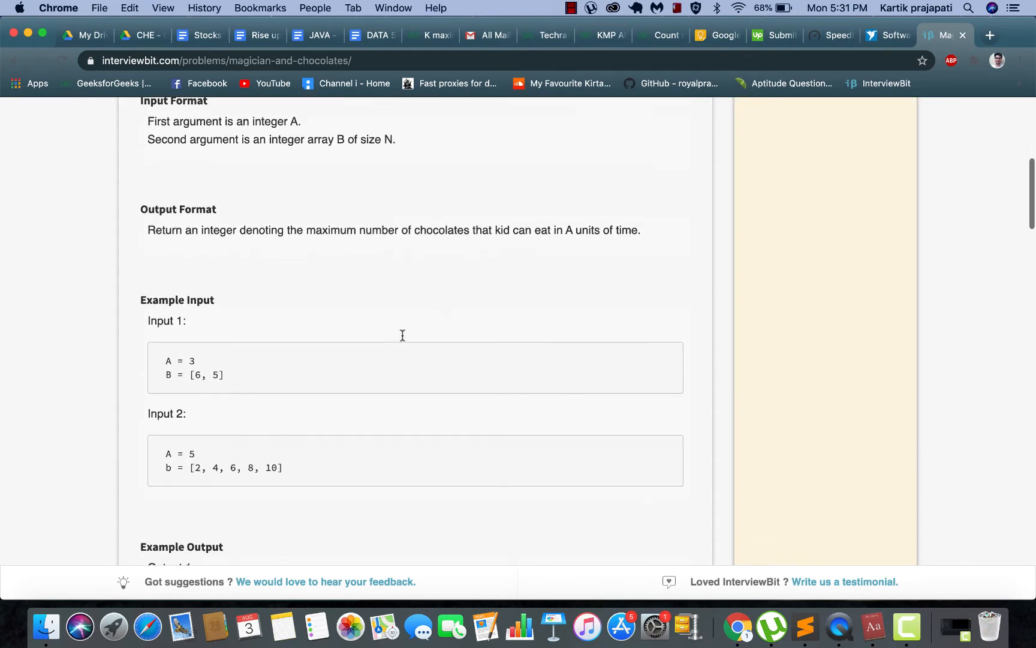
pyautogui.scroll(-3)
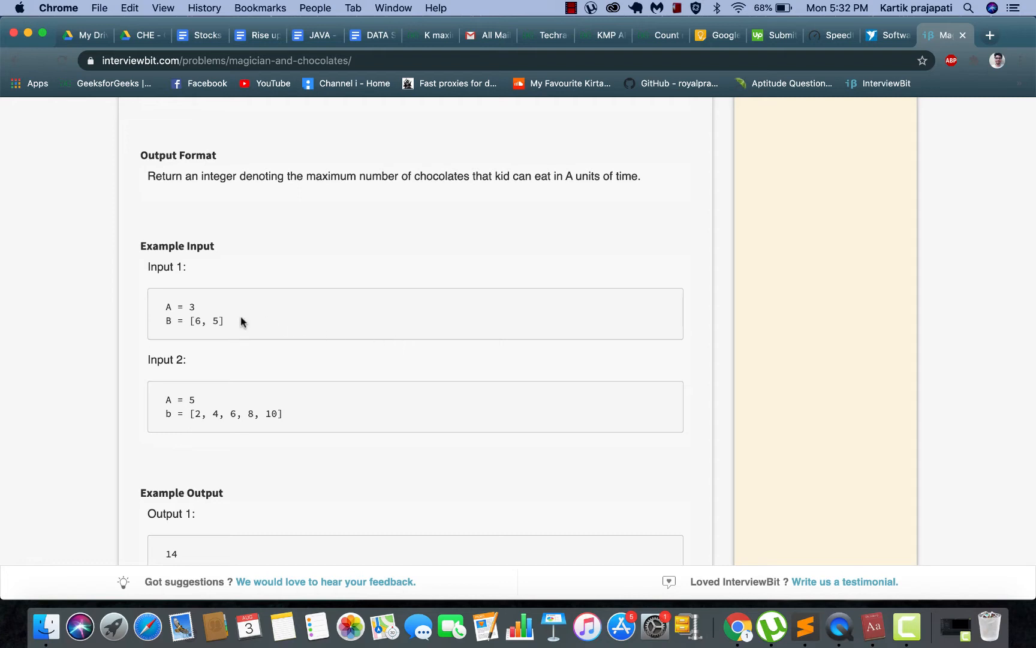
pyautogui.moveTo(237, 325)
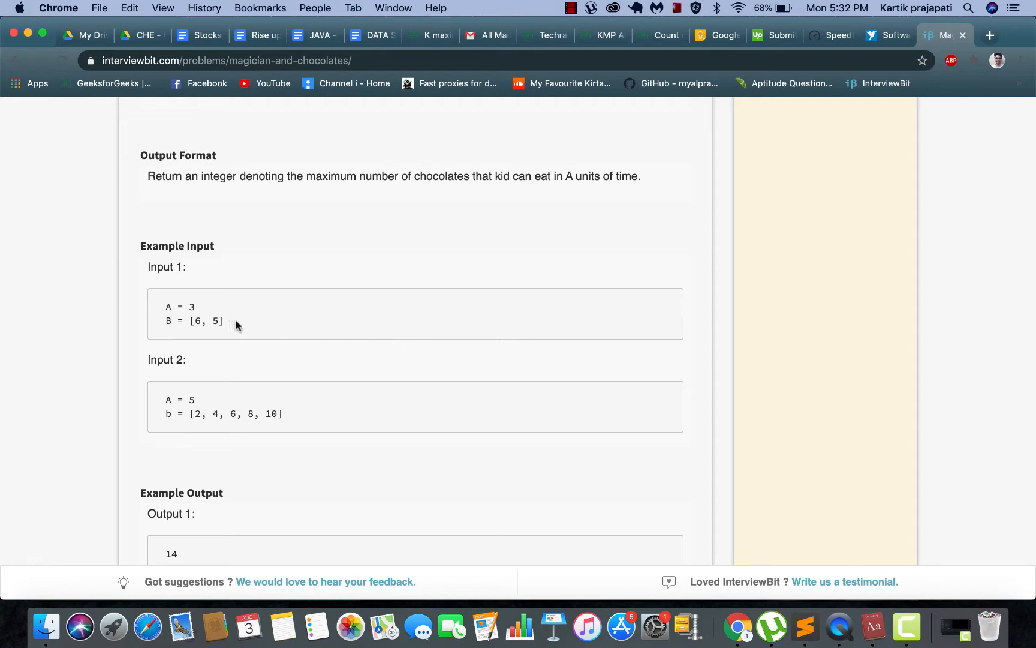
pyautogui.moveTo(232, 329)
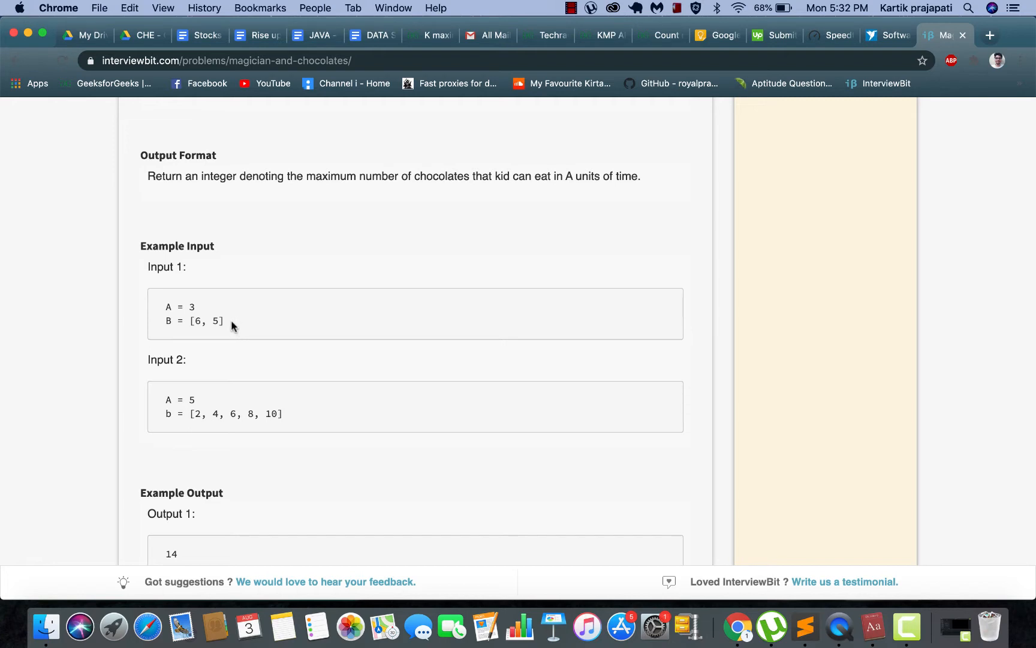
pyautogui.moveTo(223, 332)
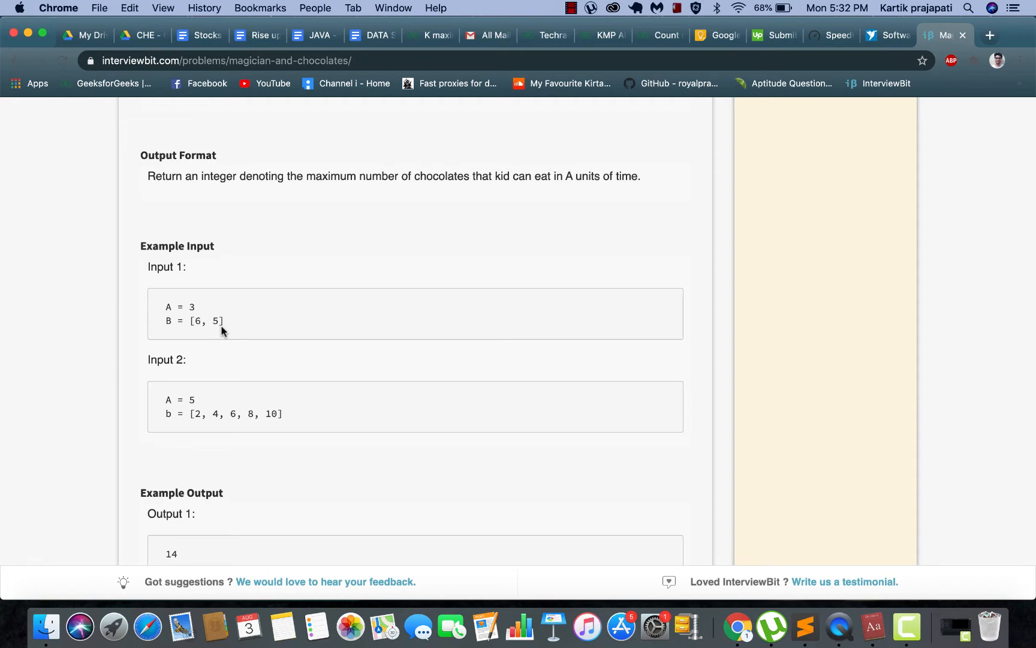
pyautogui.moveTo(214, 321)
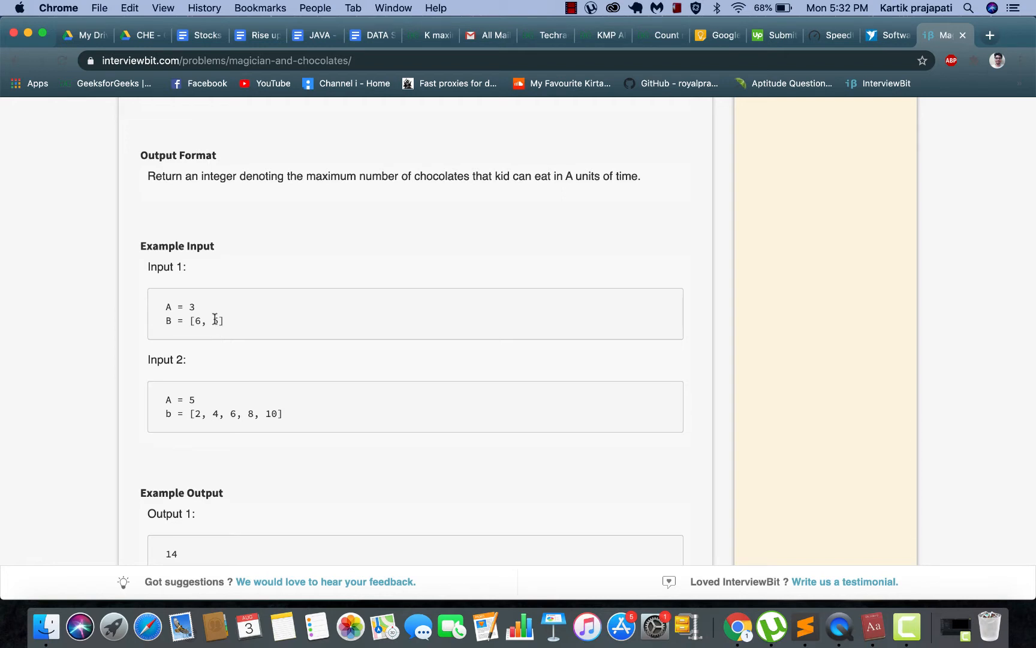
# Mark A = 3 in Input 1 and review the explanation totalling 14 chocolates against the inputs
pyautogui.doubleClick(191, 307)
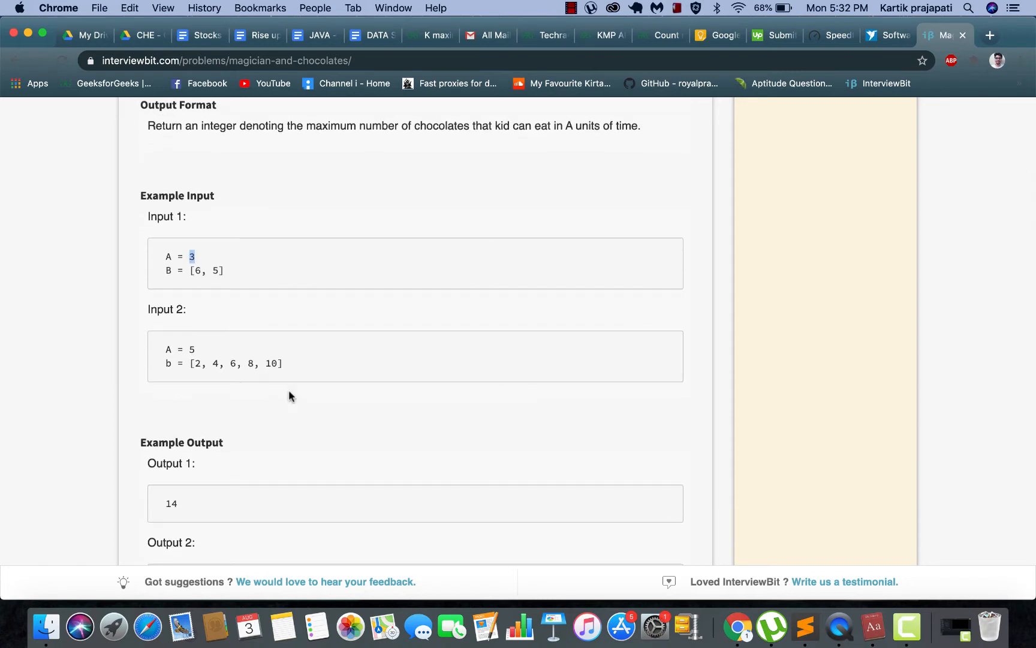
pyautogui.scroll(-3)
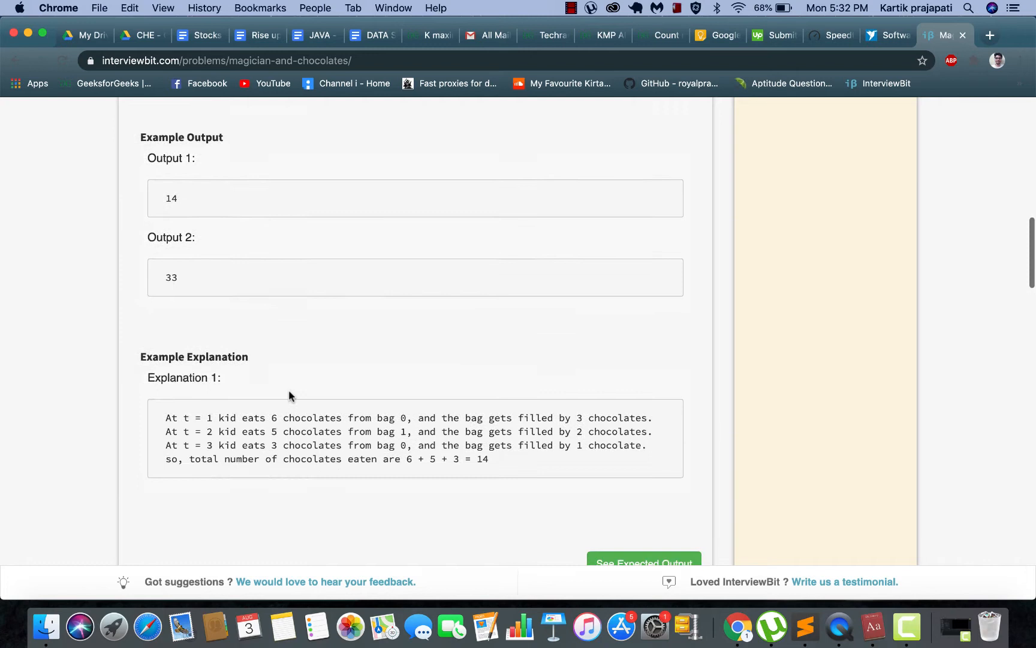
pyautogui.scroll(-3)
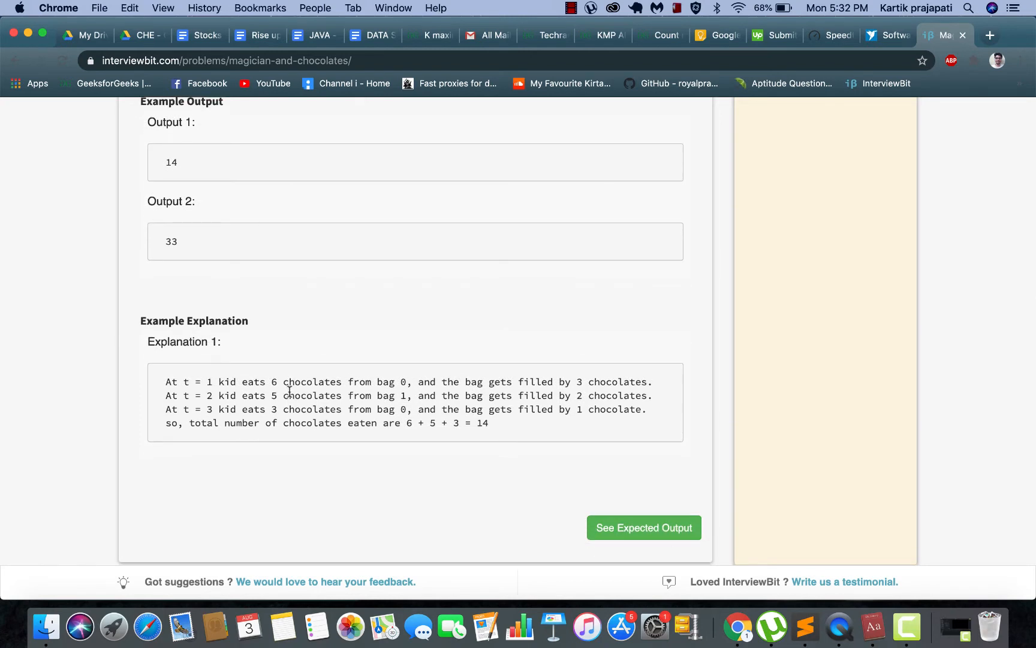
pyautogui.moveTo(299, 409)
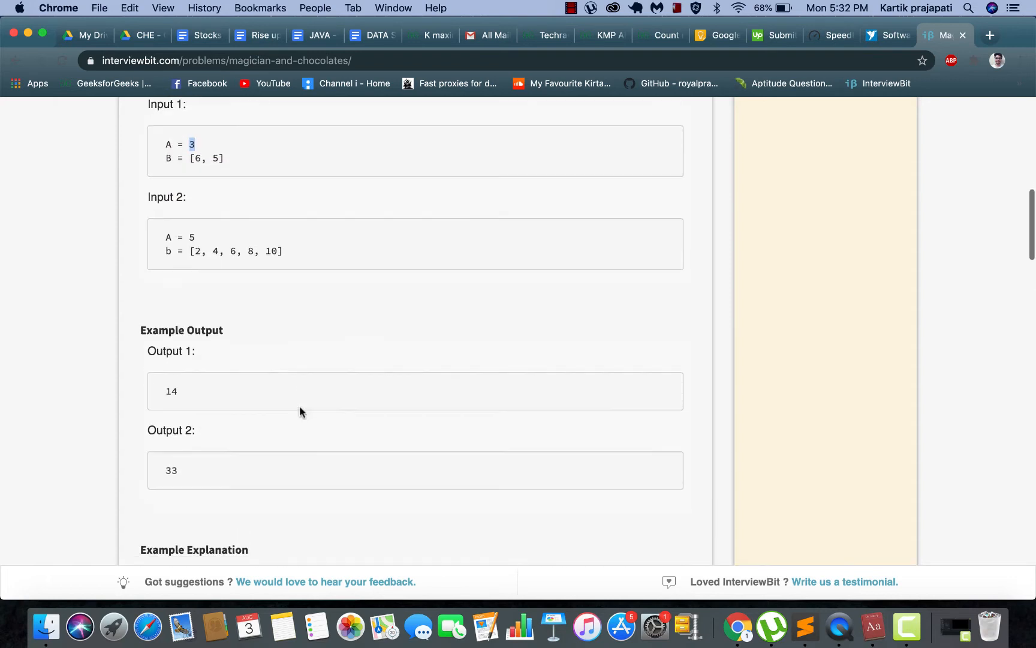
pyautogui.scroll(-3)
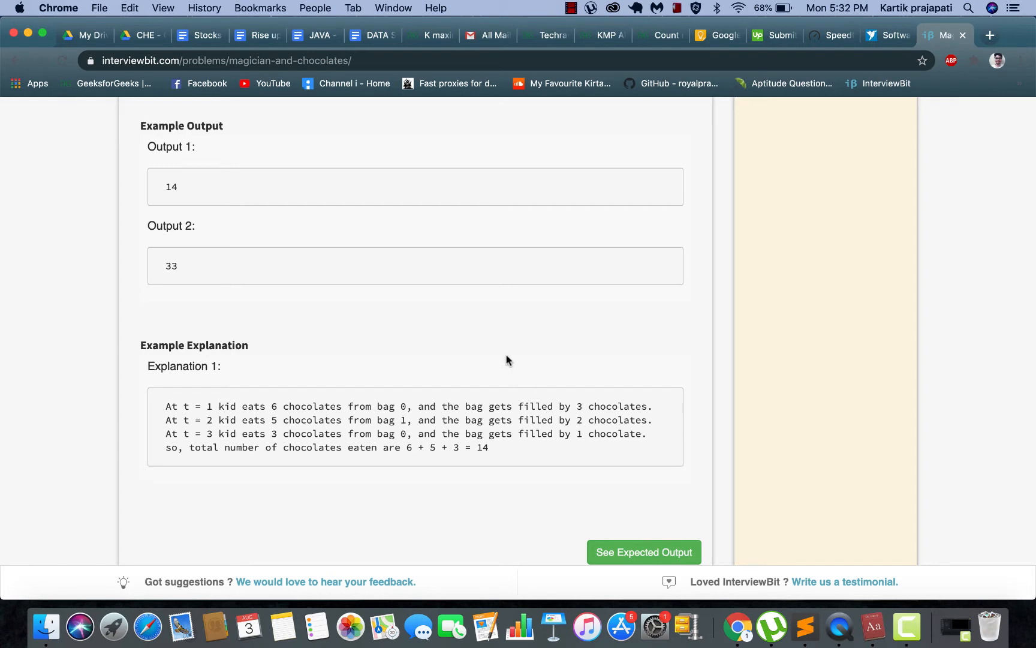
pyautogui.scroll(3)
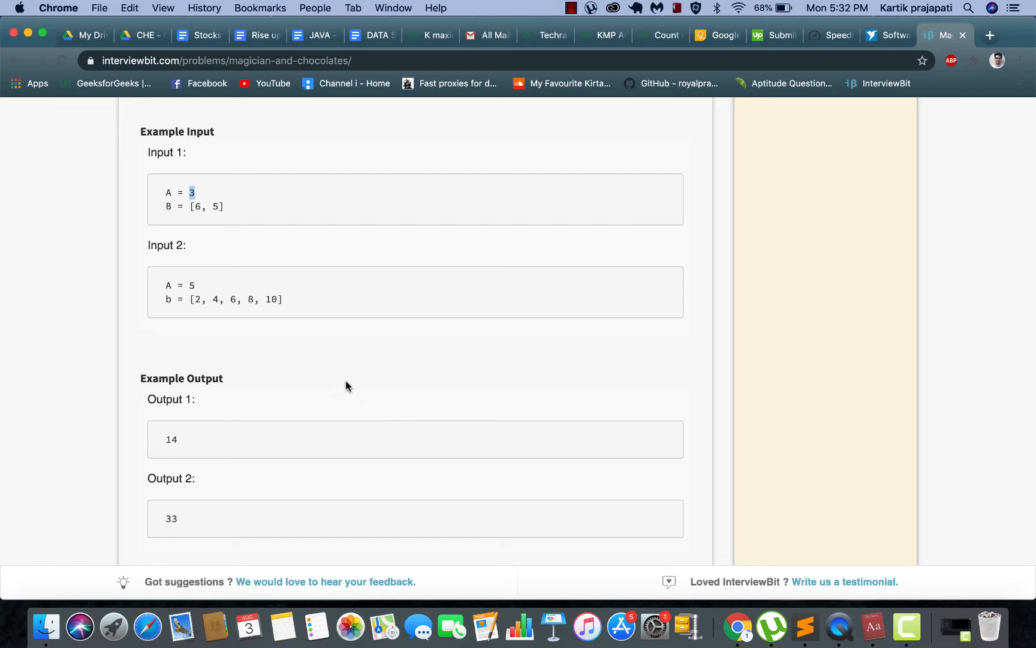
pyautogui.scroll(-3)
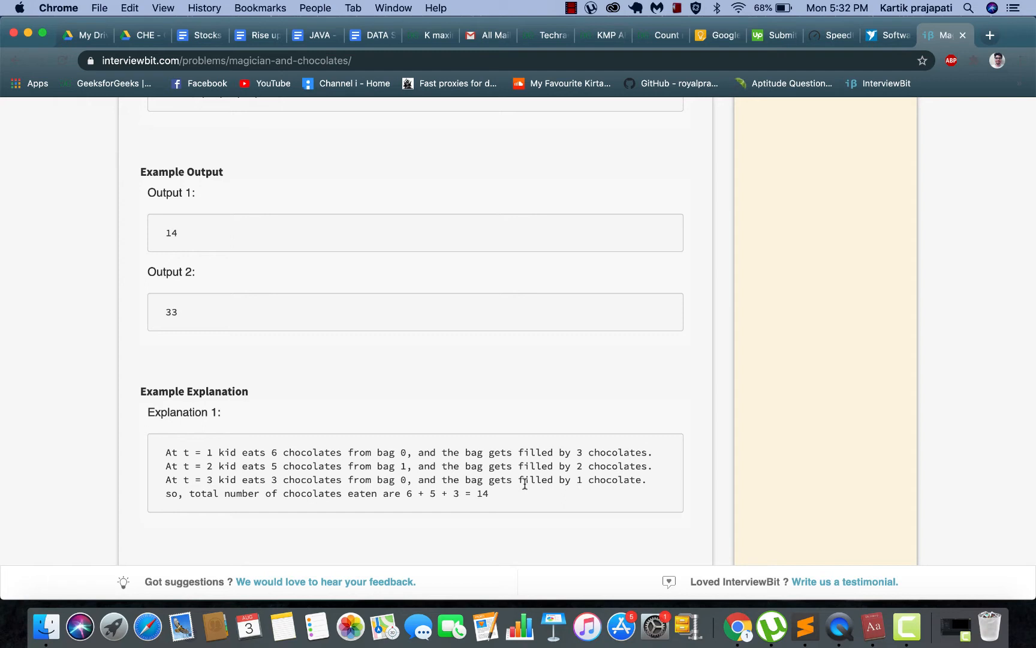
pyautogui.moveTo(420, 479)
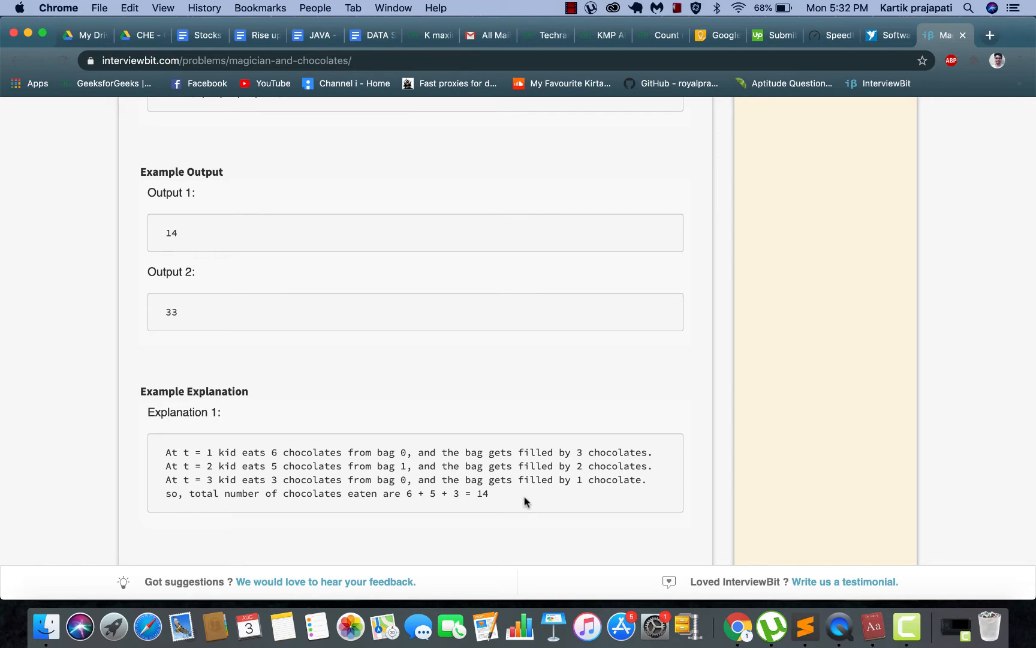
pyautogui.moveTo(605, 495)
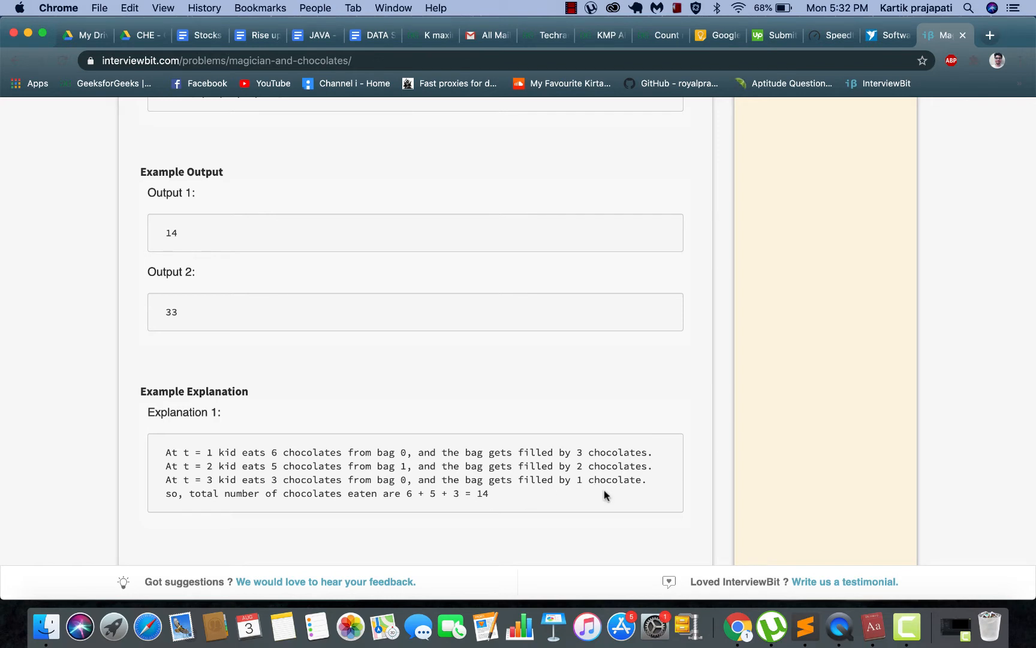
pyautogui.moveTo(575, 495)
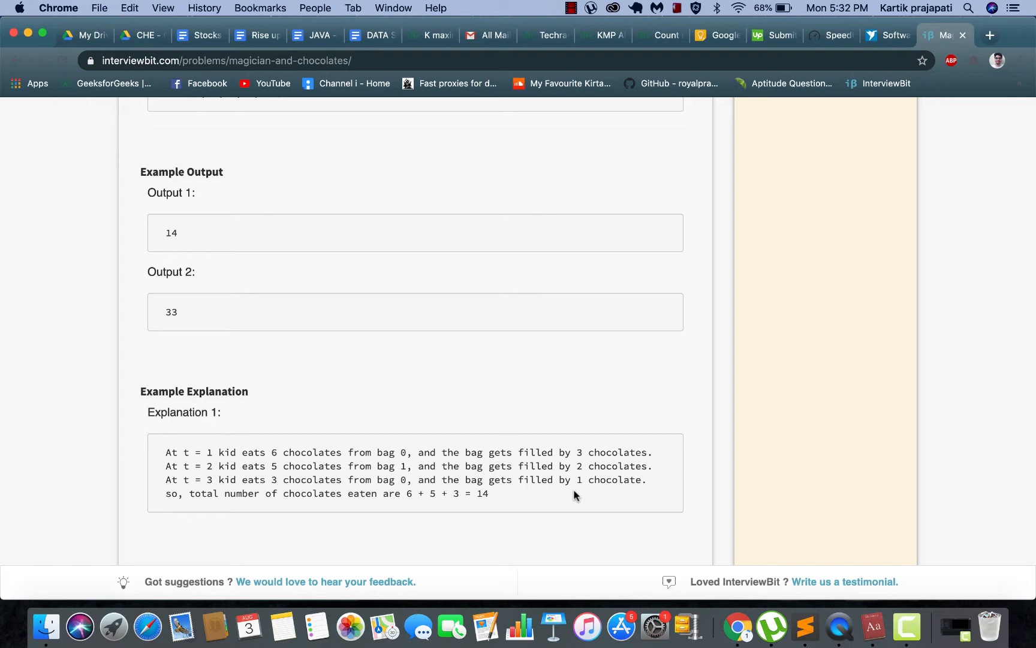
pyautogui.scroll(3)
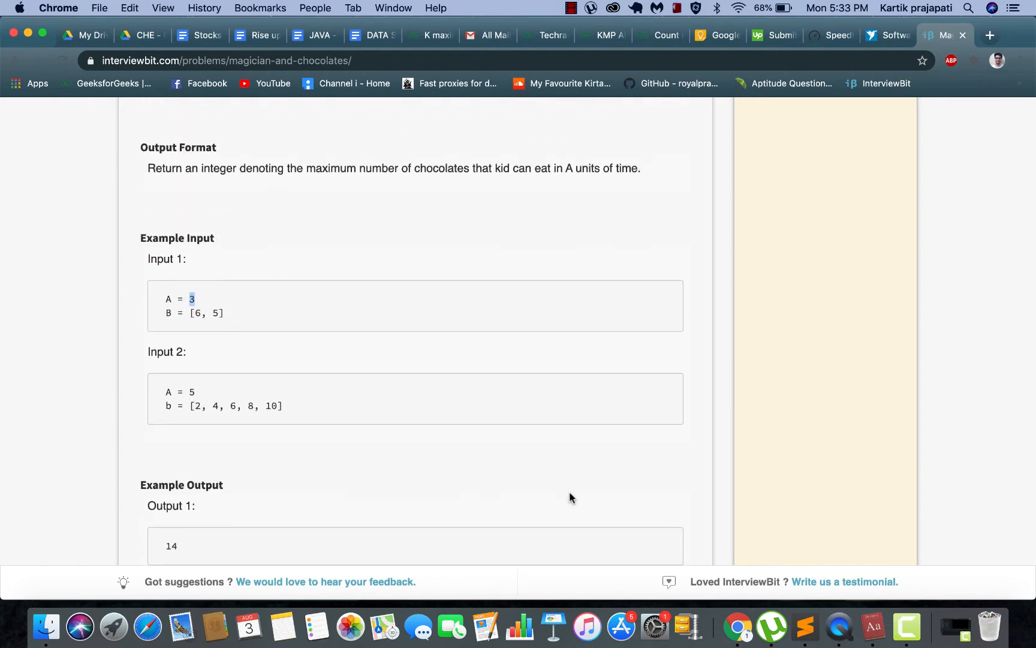
pyautogui.scroll(-3)
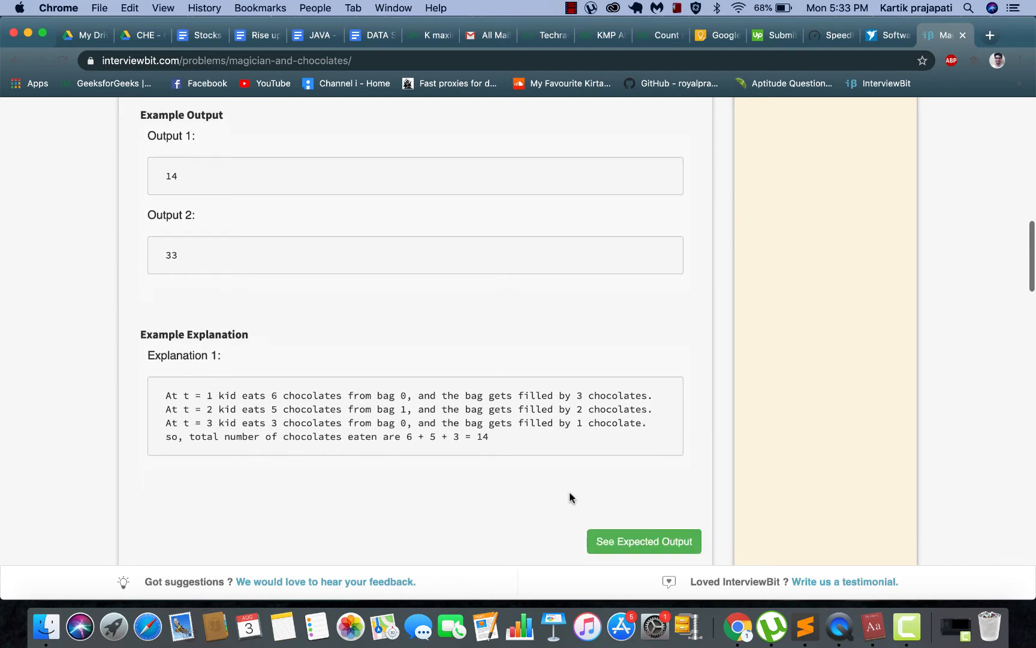
pyautogui.moveTo(590, 435)
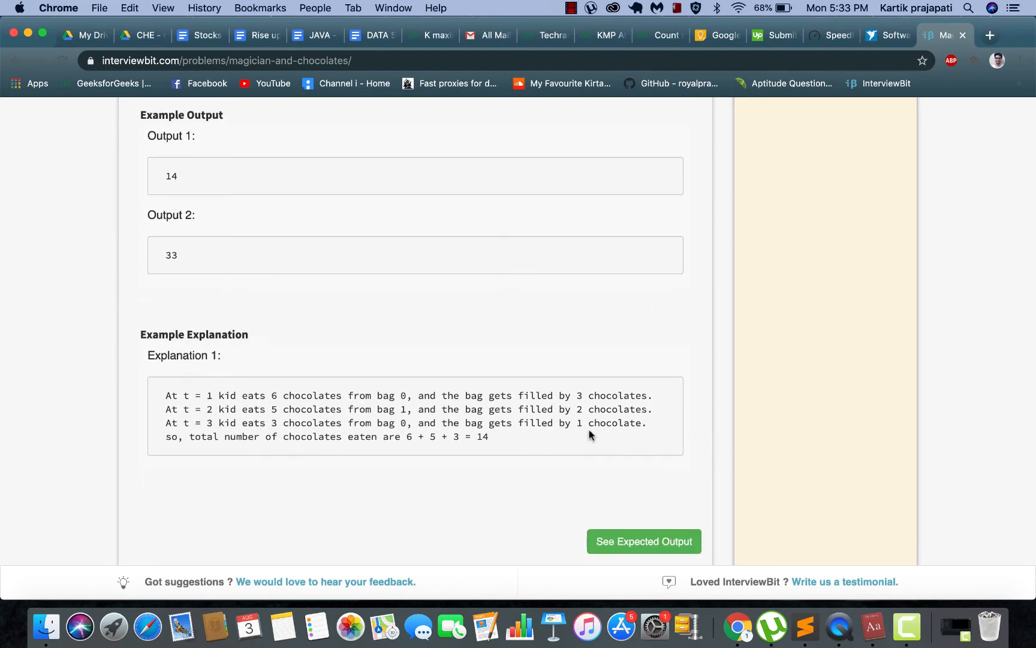
# Scroll past the Example Explanation to the Java 8 editor with the empty nchoc stub
pyautogui.scroll(-3)
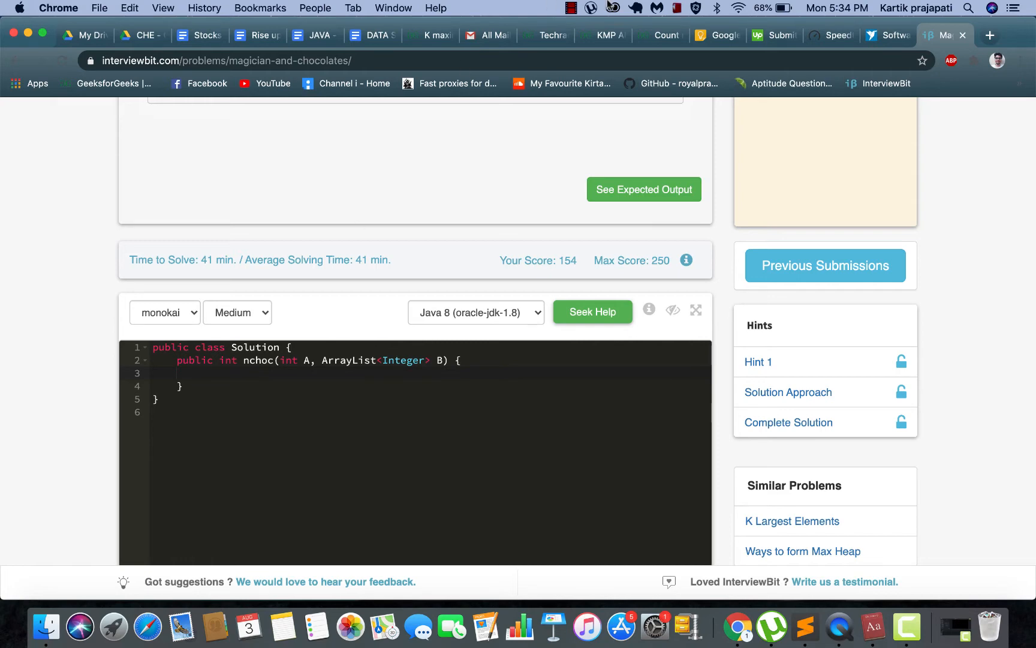
# Write Queue<Long> q = new PriorityQueue(Collections.reverseOrder()); as the first line of nchoc
pyautogui.write('Quer')
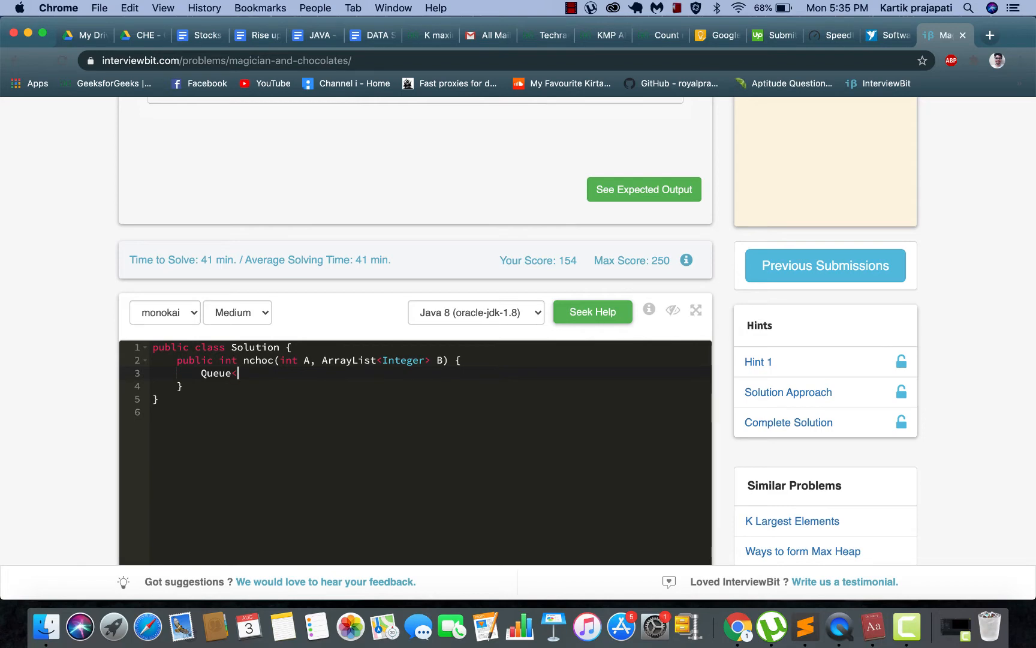
pyautogui.write('L')
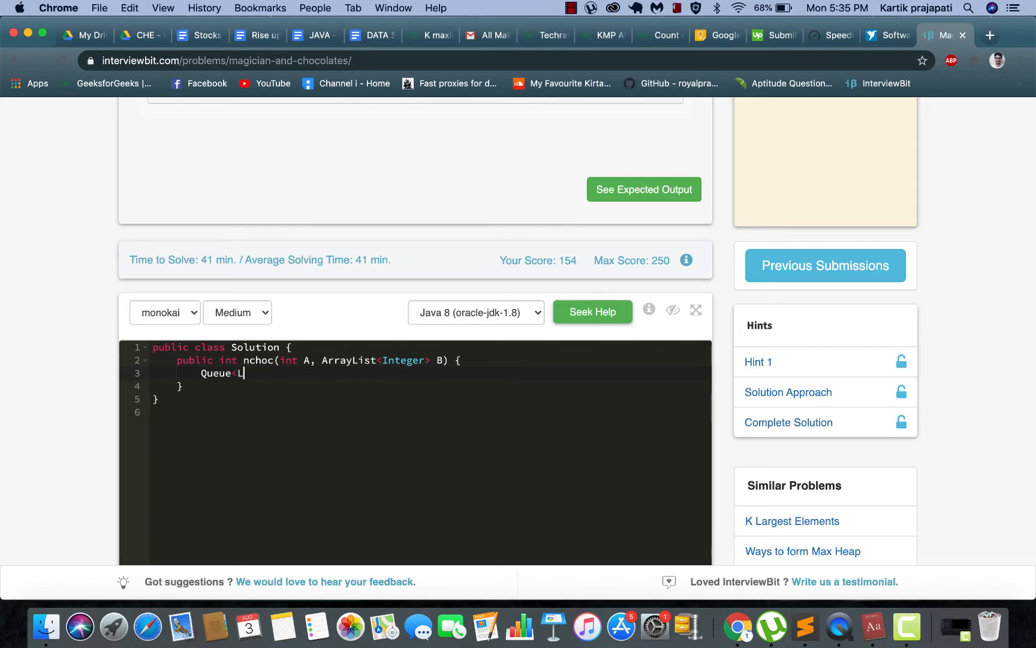
pyautogui.write('ong>')
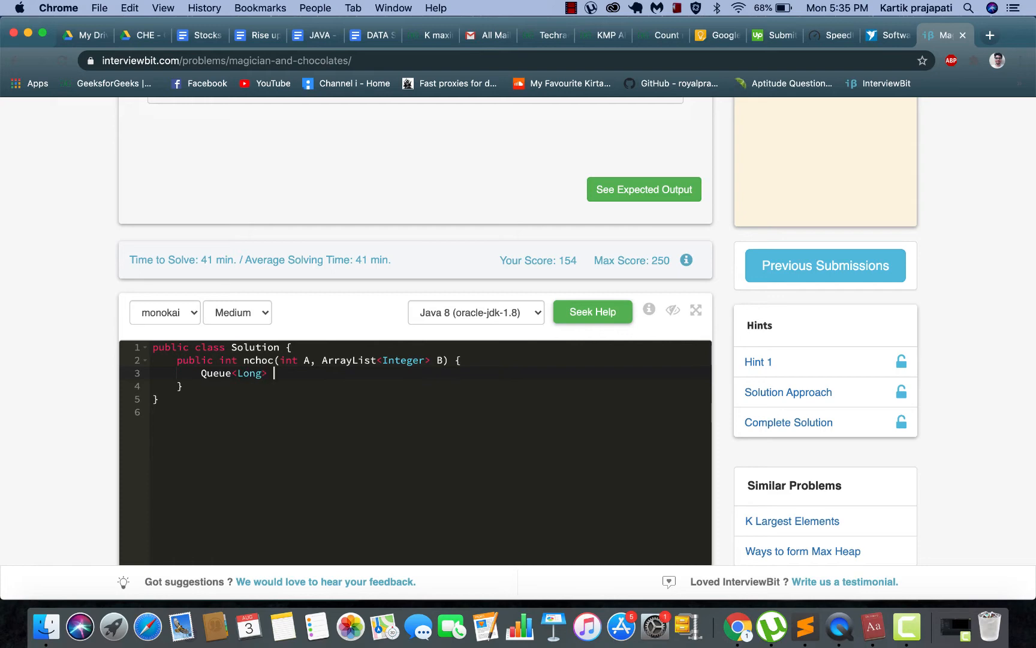
pyautogui.write('q')
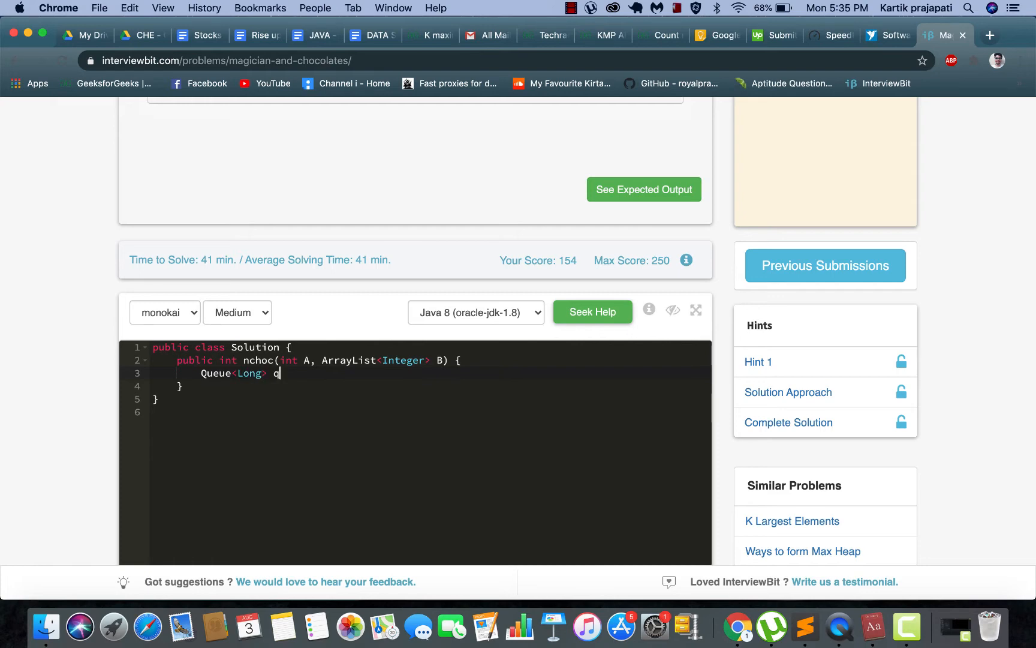
pyautogui.write('= new P')
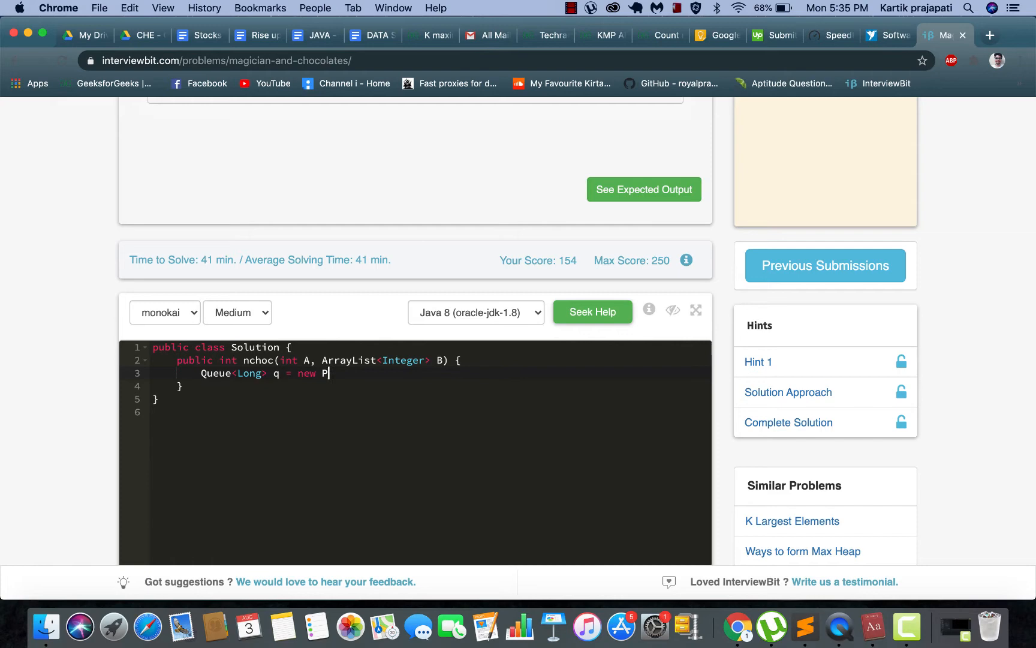
pyautogui.write('rior')
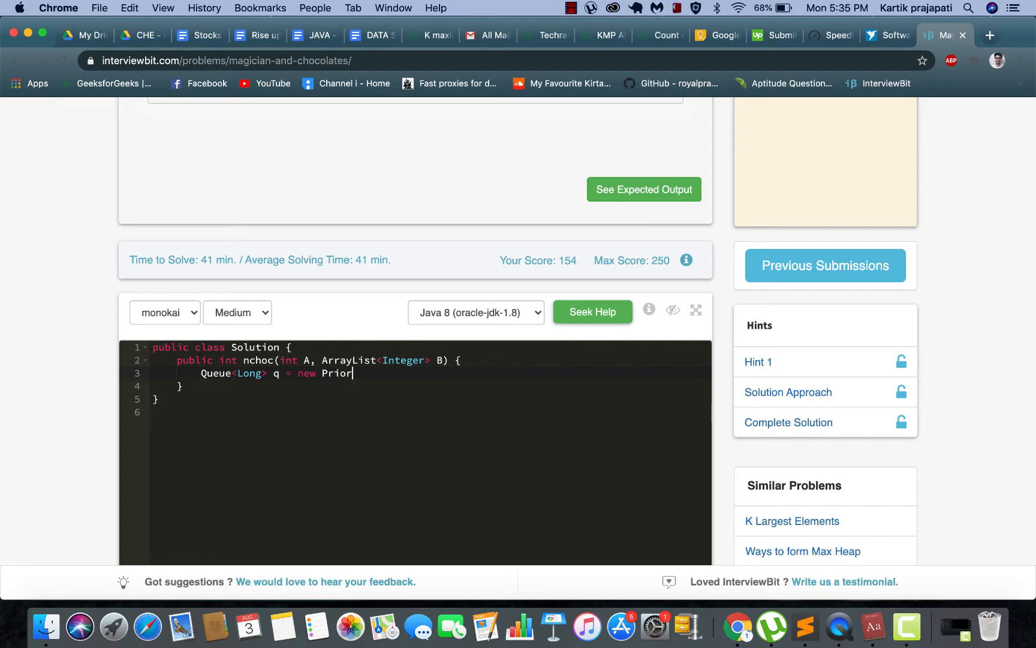
pyautogui.write('ity')
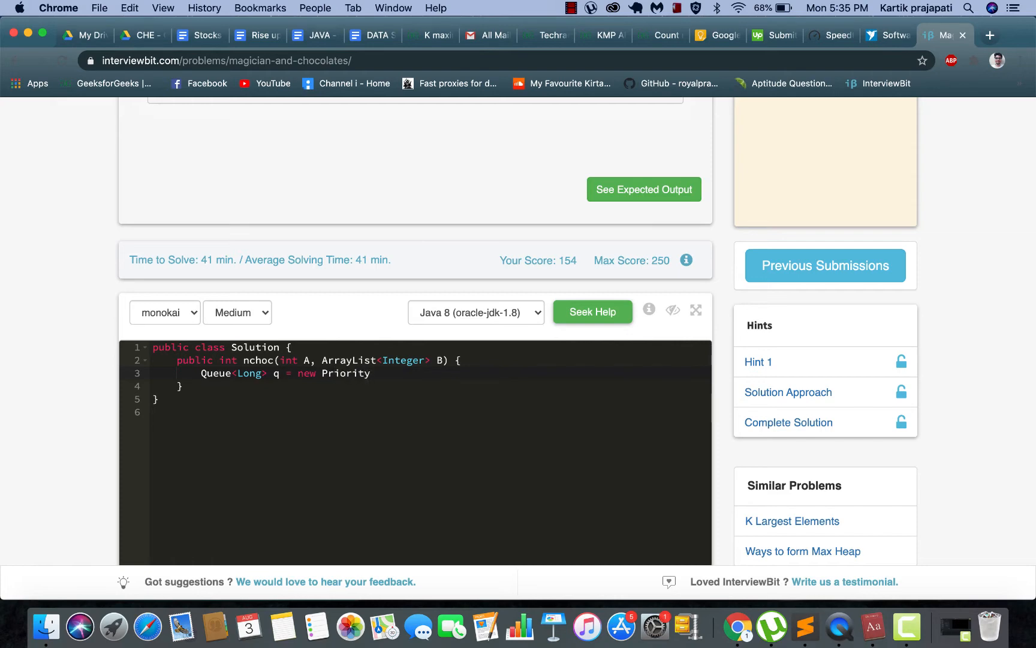
pyautogui.write('Queue')
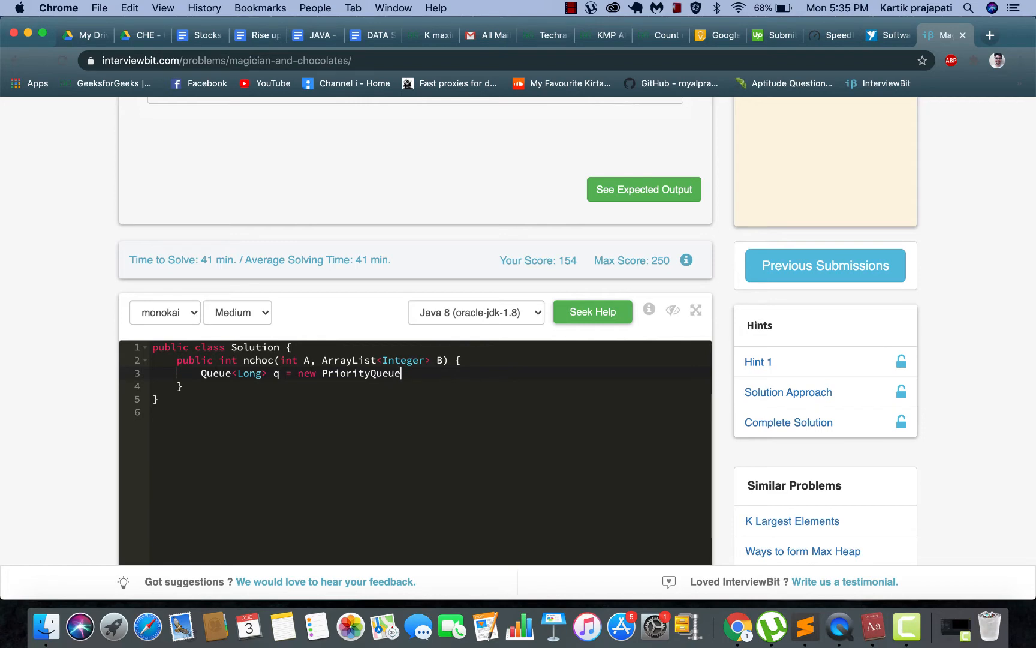
pyautogui.write('()')
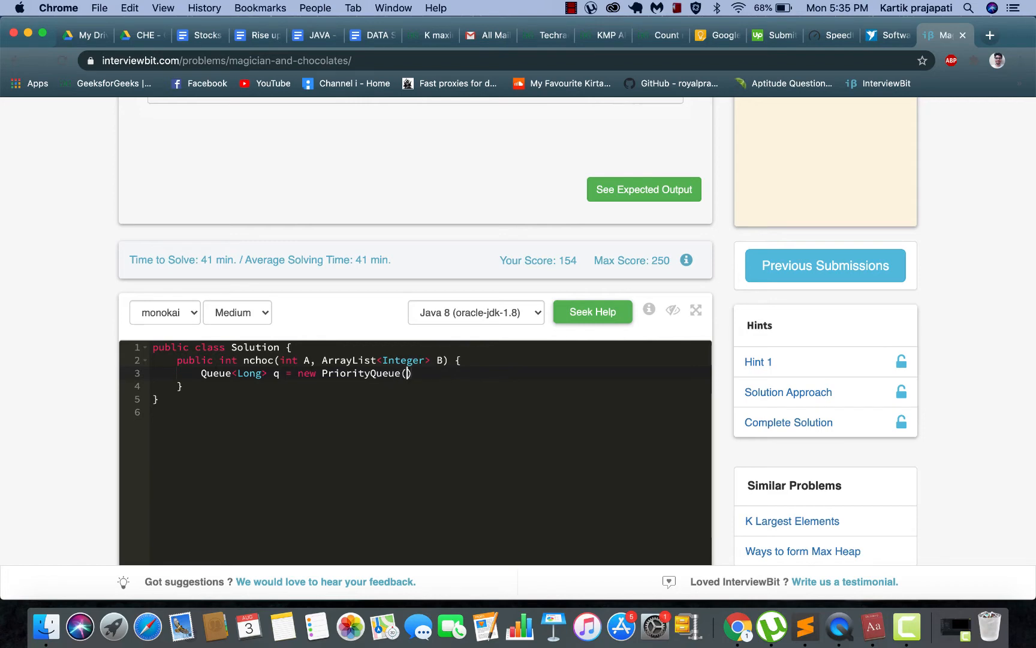
pyautogui.write('Collection')
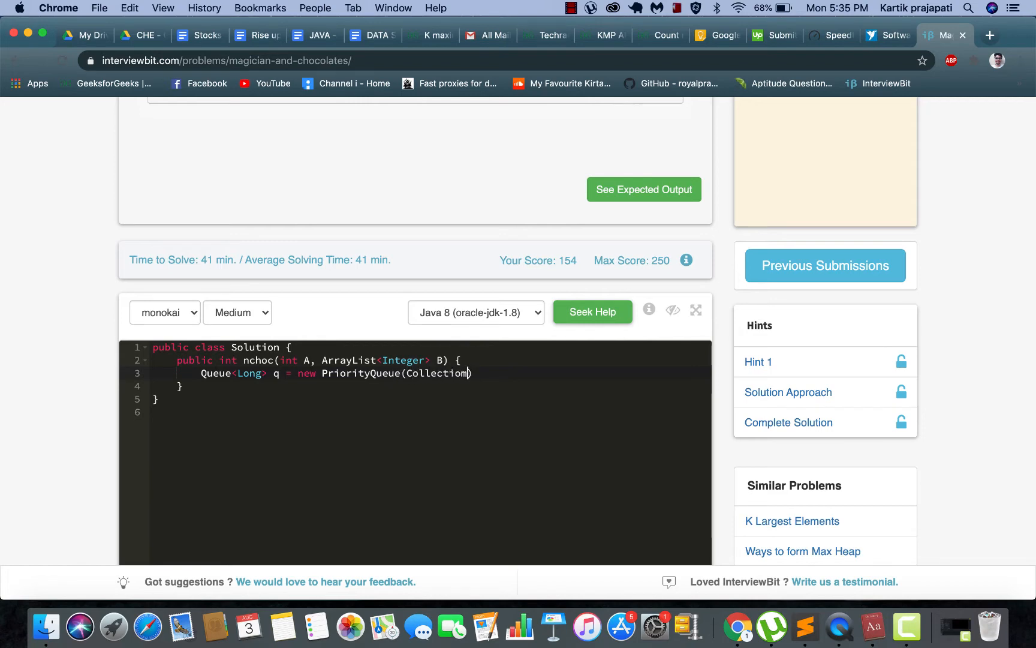
pyautogui.write('s')
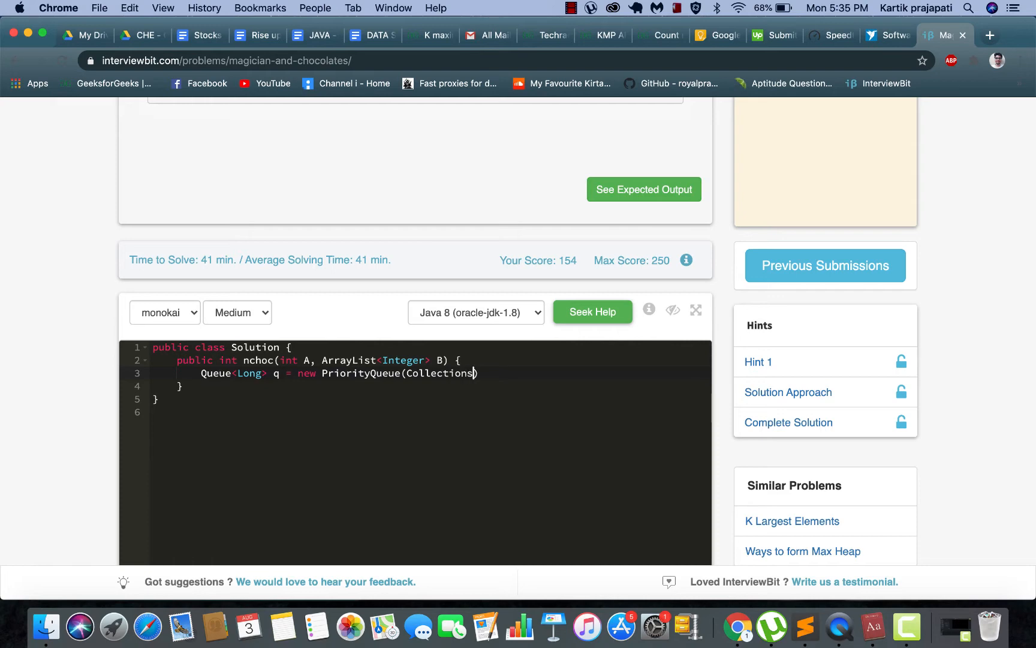
pyautogui.write('.reverse')
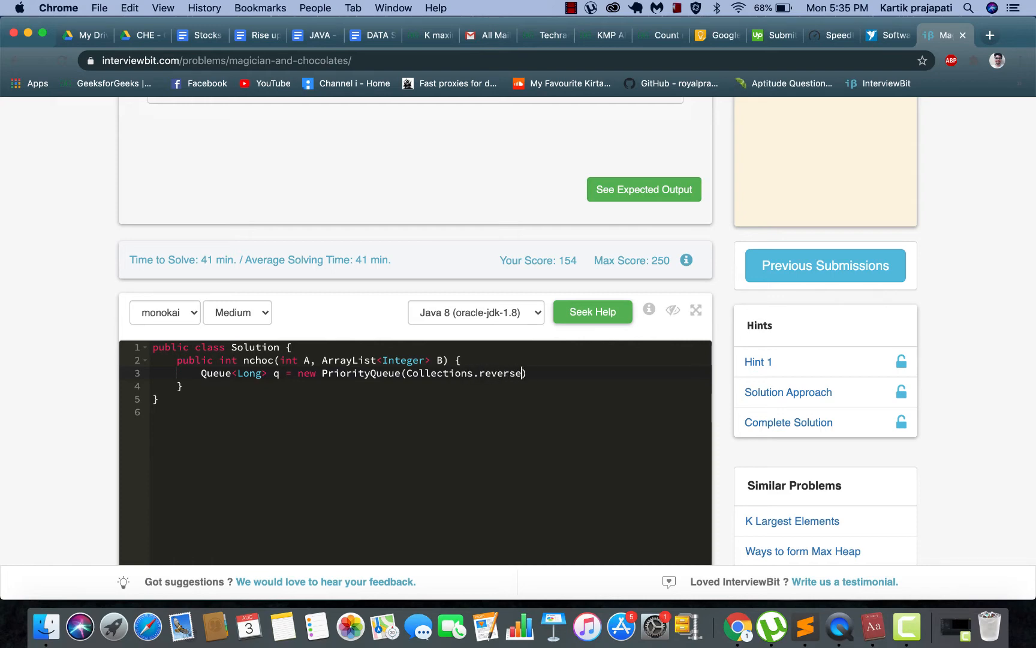
pyautogui.write('Orde')
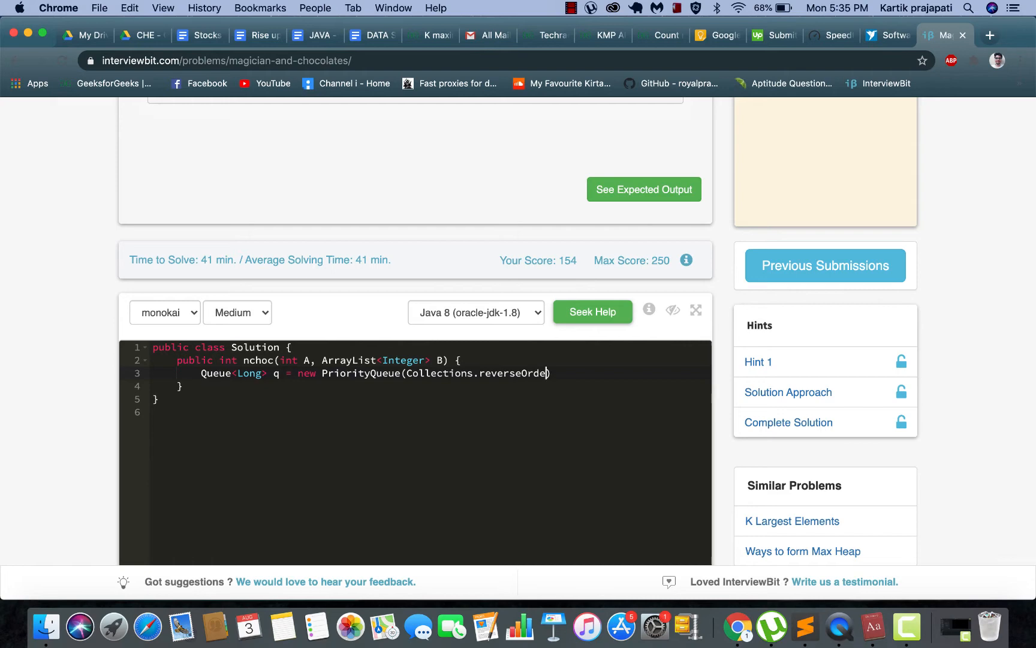
pyautogui.write('()')
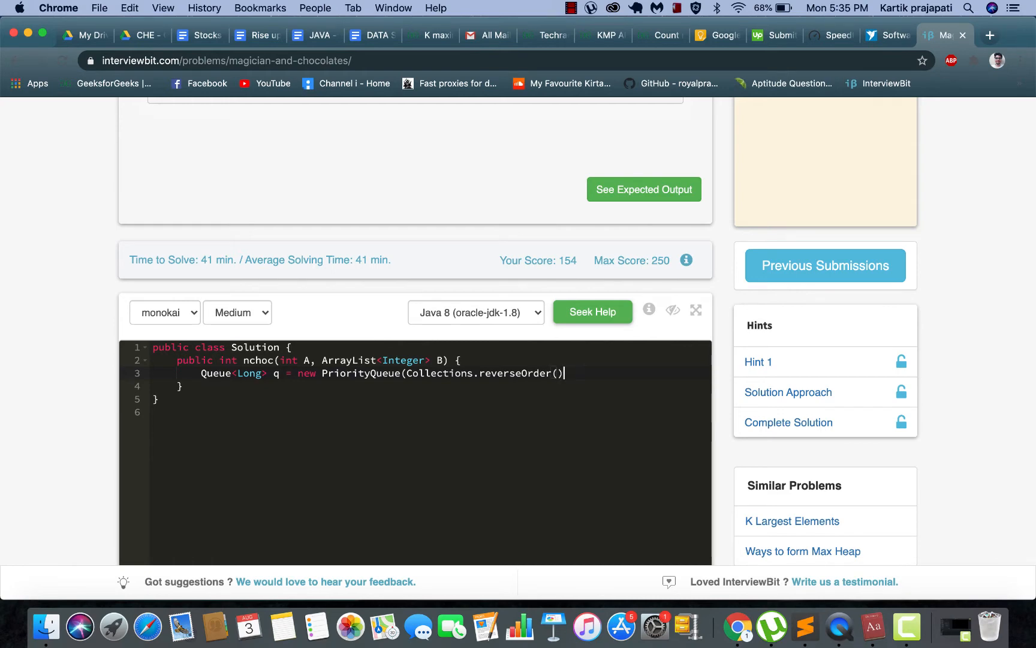
pyautogui.write(')')
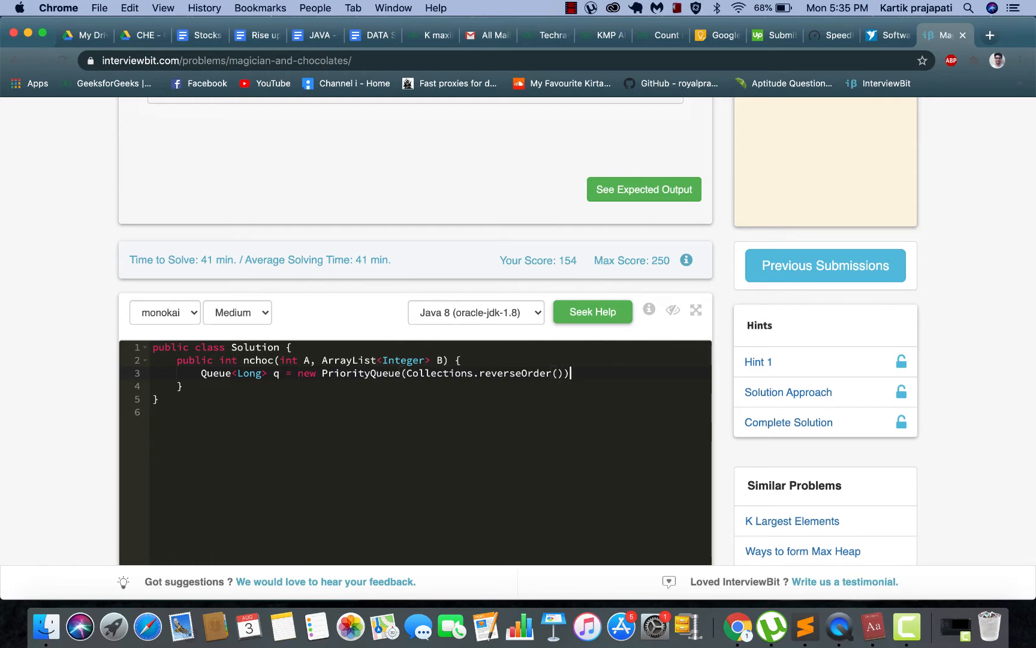
pyautogui.write(';')
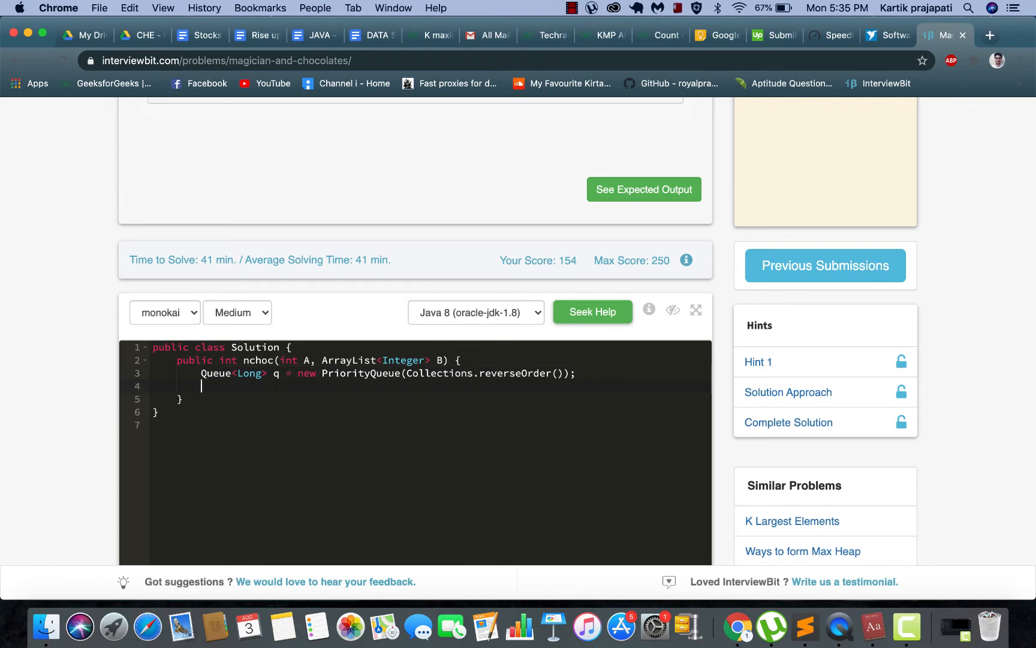
# Declare long ans = 0 below the queue, correcting the misspelled long type
pyautogui.write('lno')
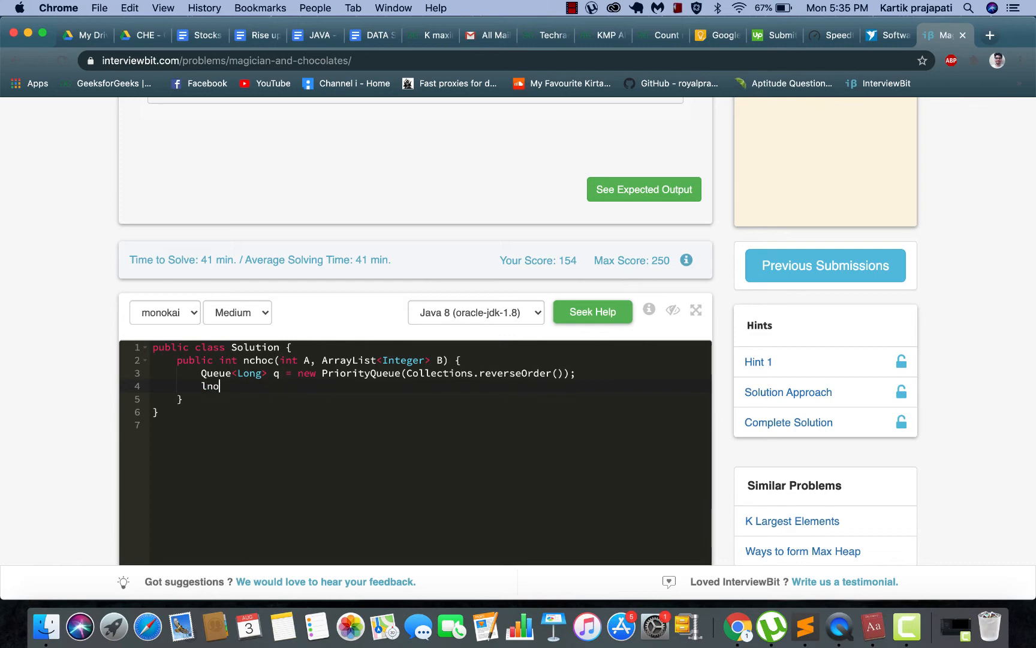
pyautogui.press('Backspace')
pyautogui.write('ong na')
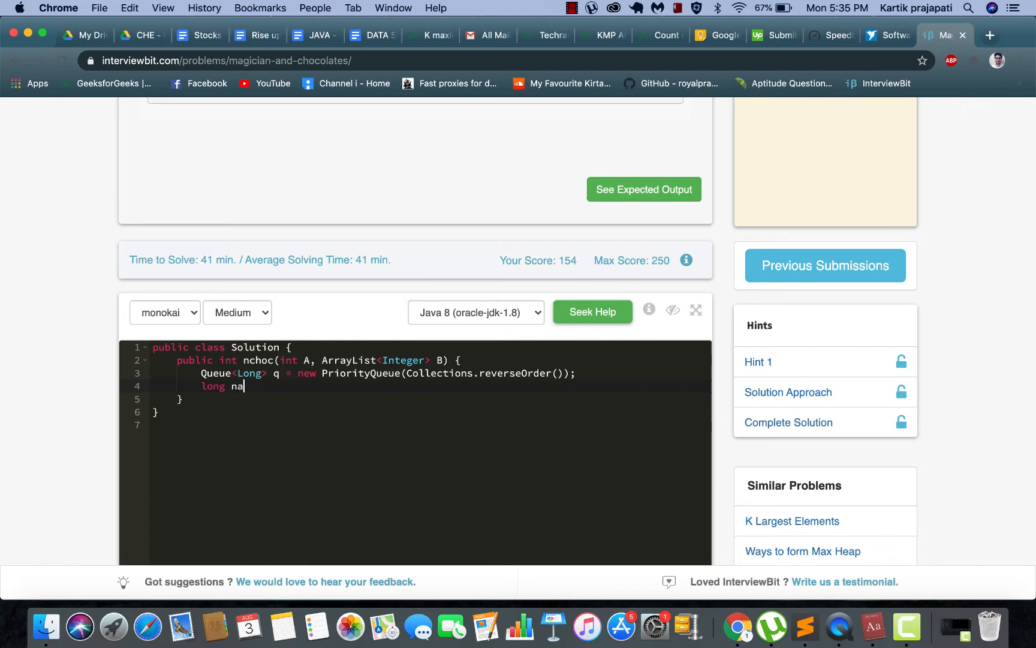
pyautogui.write('ns =0')
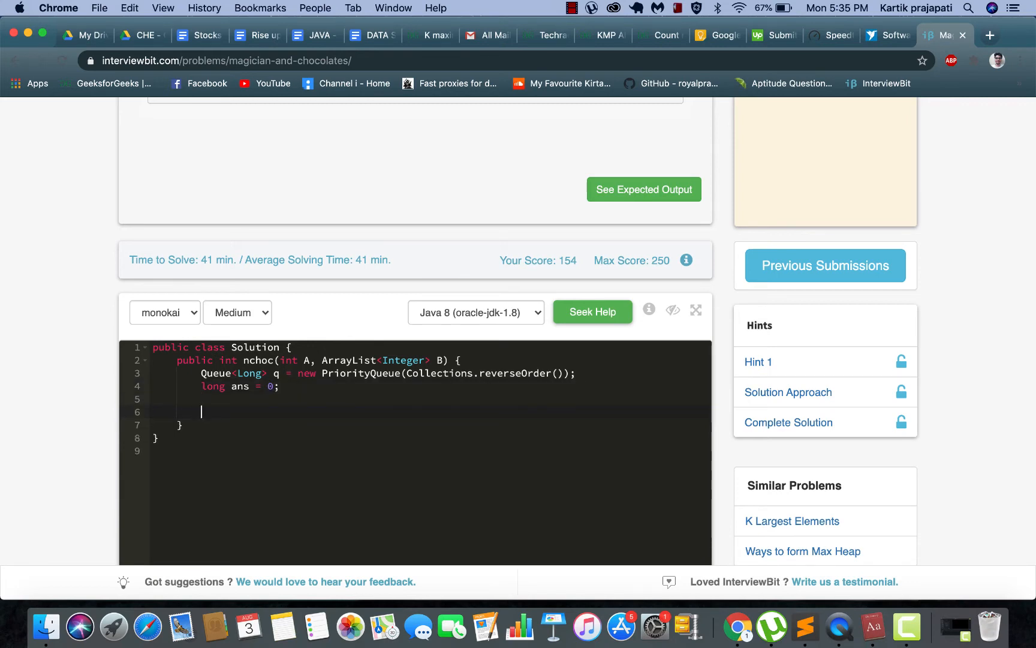
pyautogui.moveTo(541, 121)
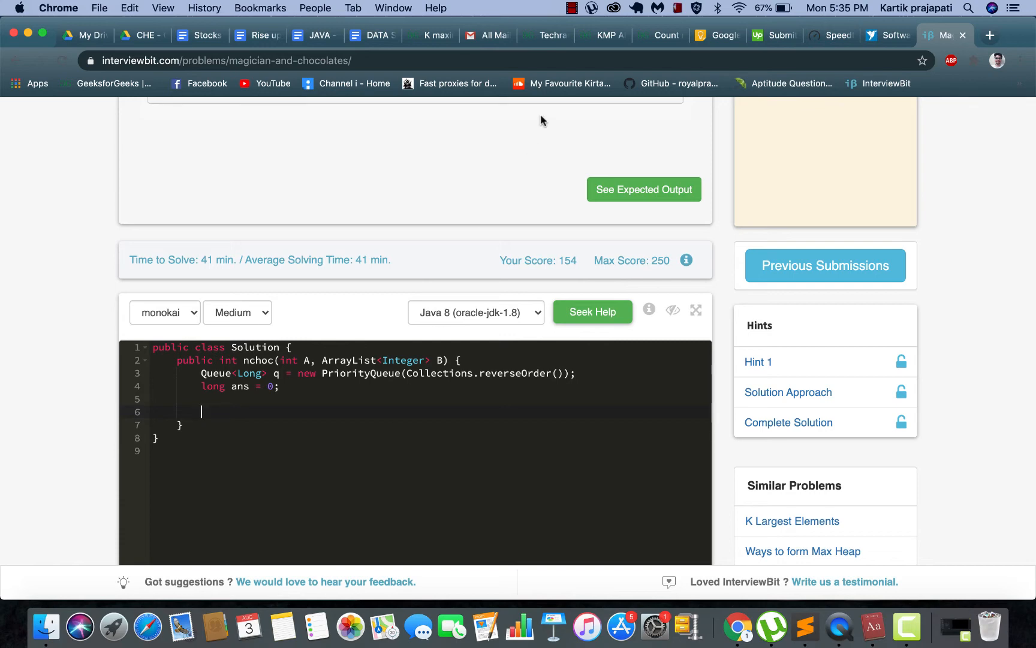
# Write for(Integer x : B) q.add((long)x); and start a new line after the loop
pyautogui.write('fo')
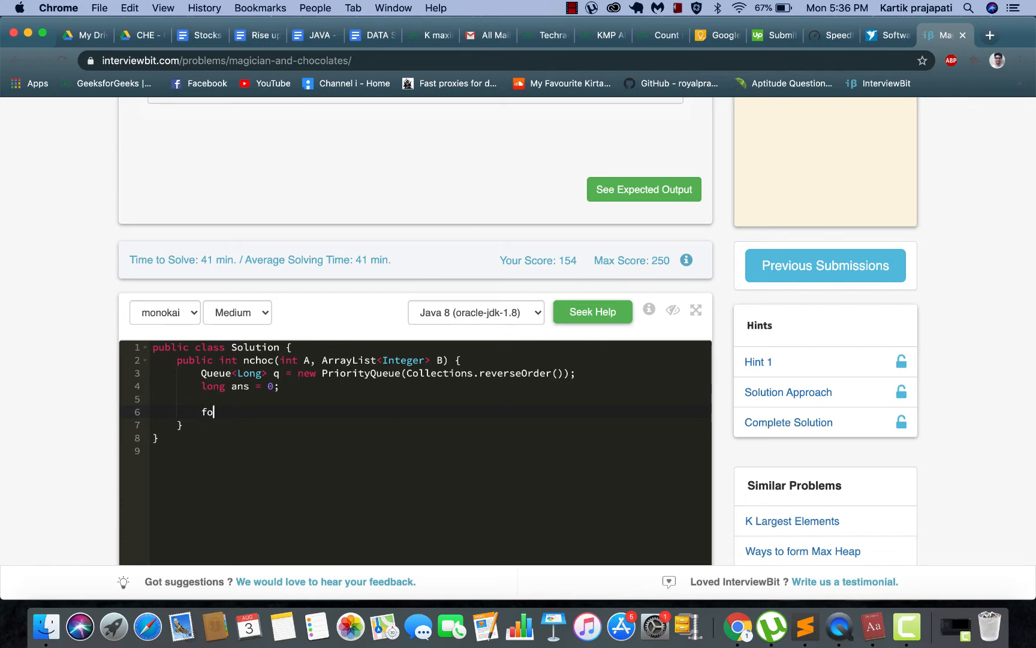
pyautogui.write('r()')
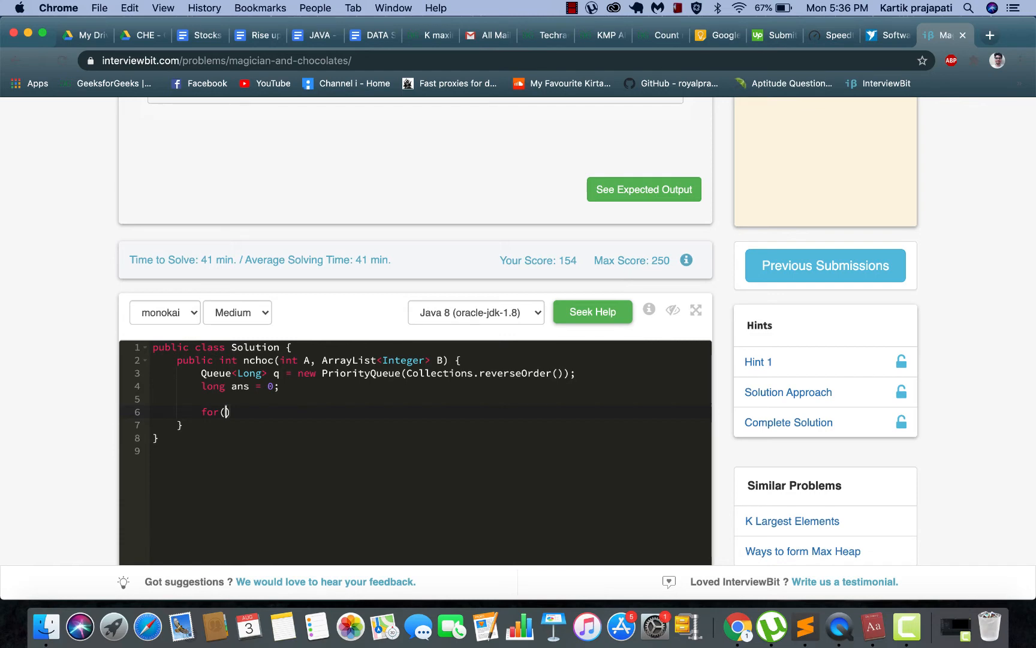
pyautogui.write('Interg')
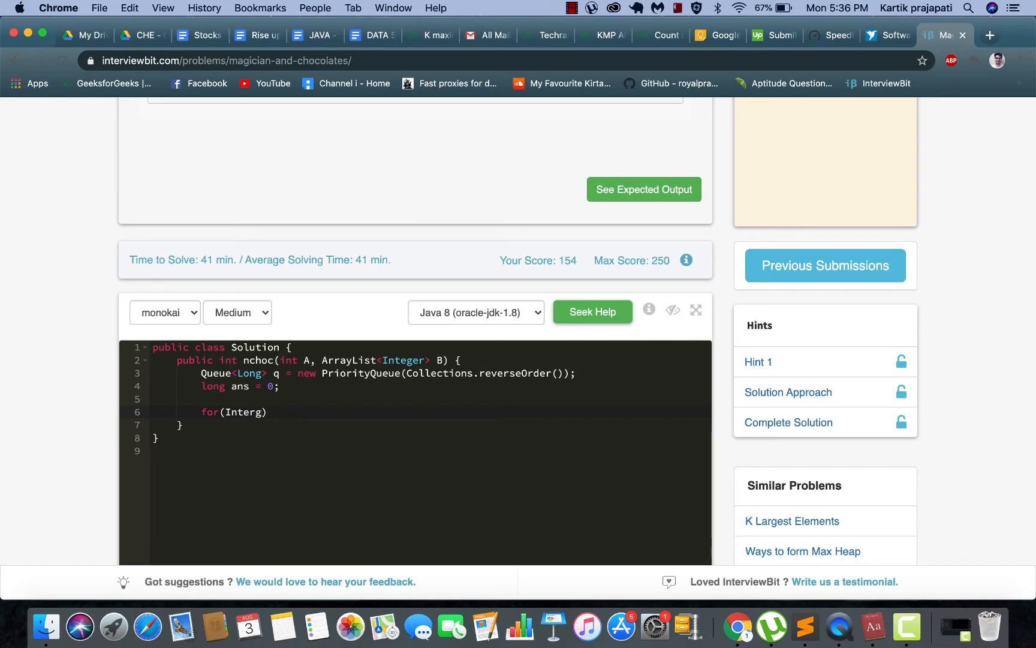
pyautogui.write('er x :')
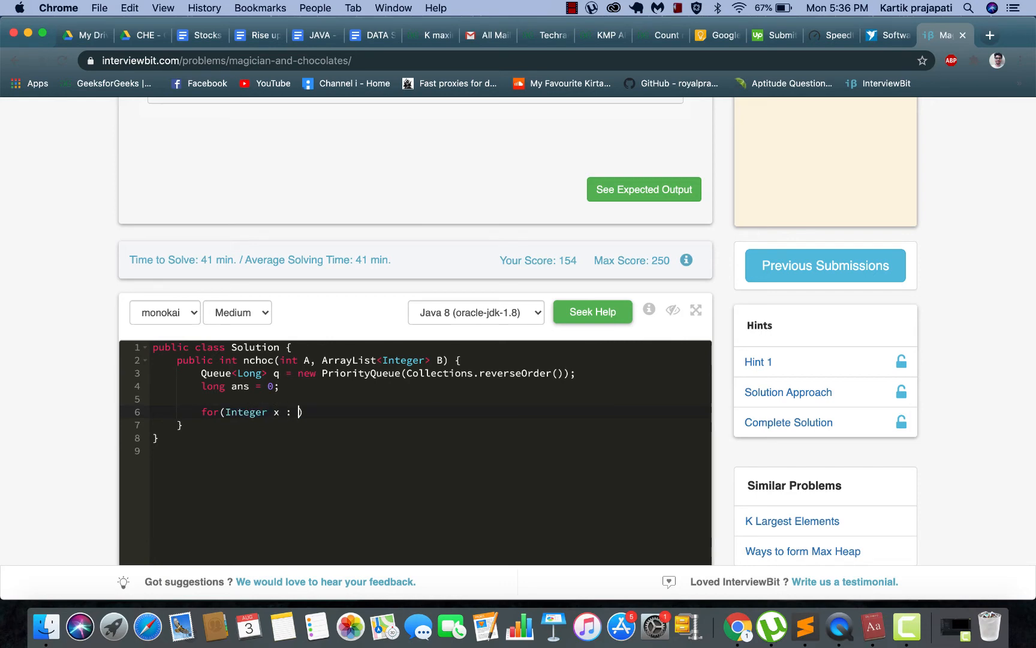
pyautogui.write('B')
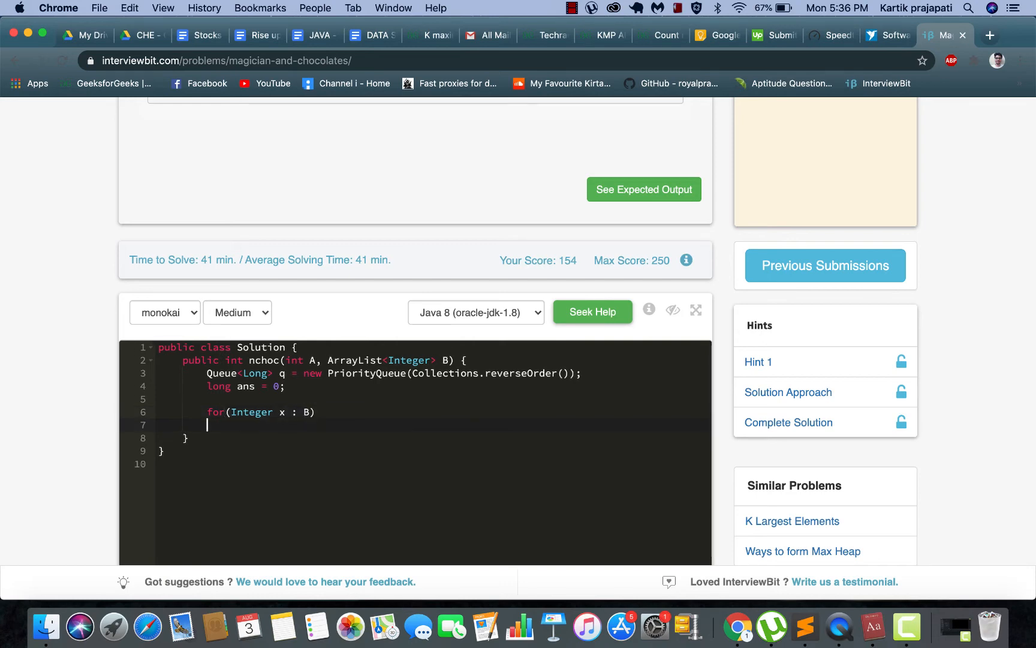
pyautogui.write('q.')
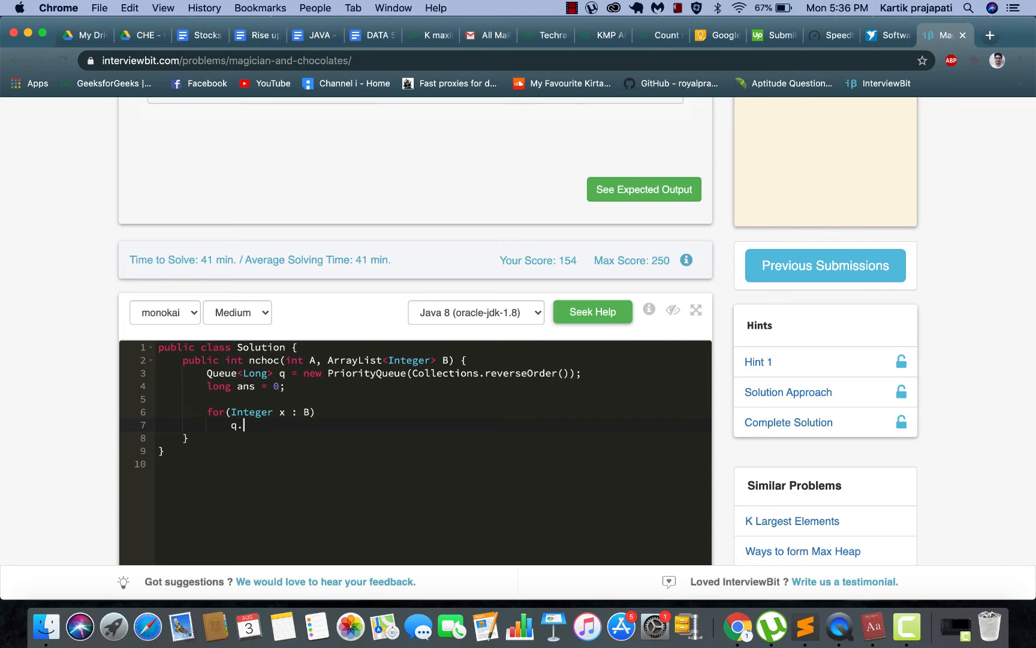
pyautogui.write('add()')
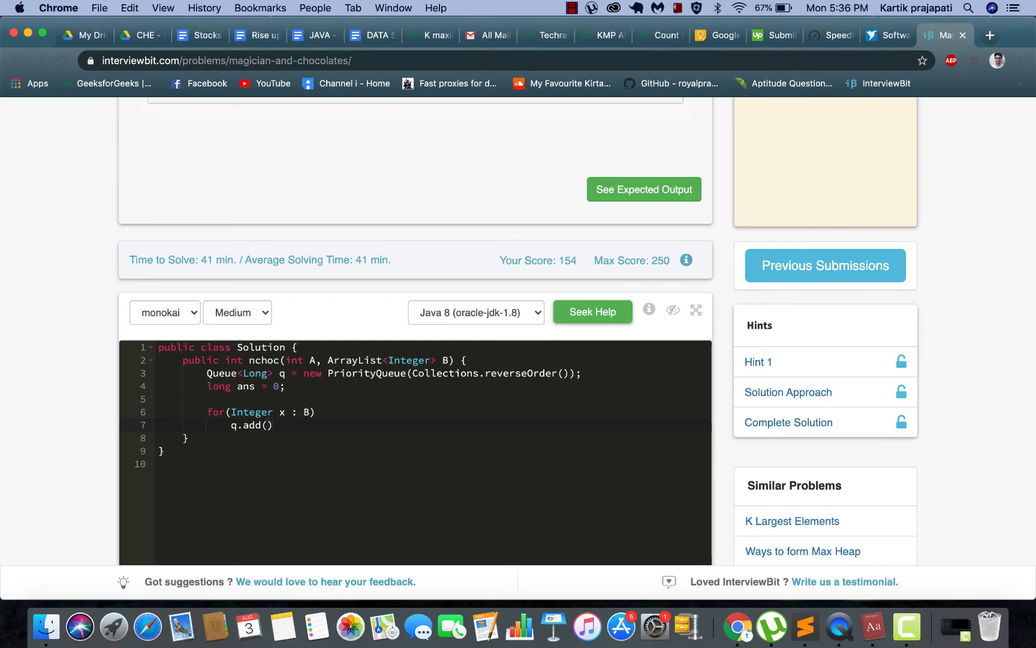
pyautogui.write('(lon')
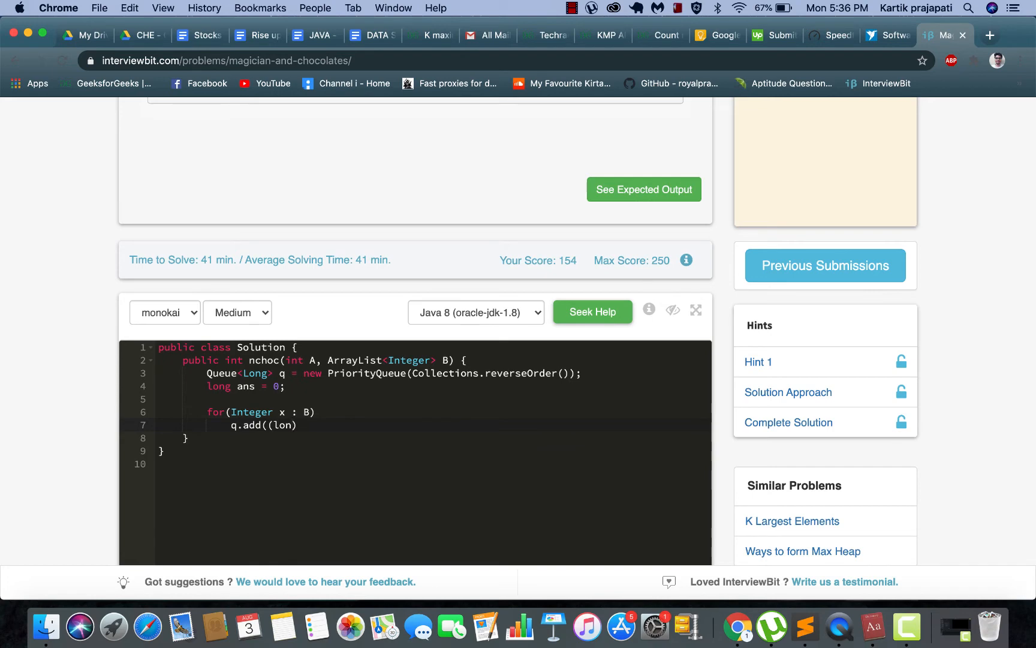
pyautogui.write('g)')
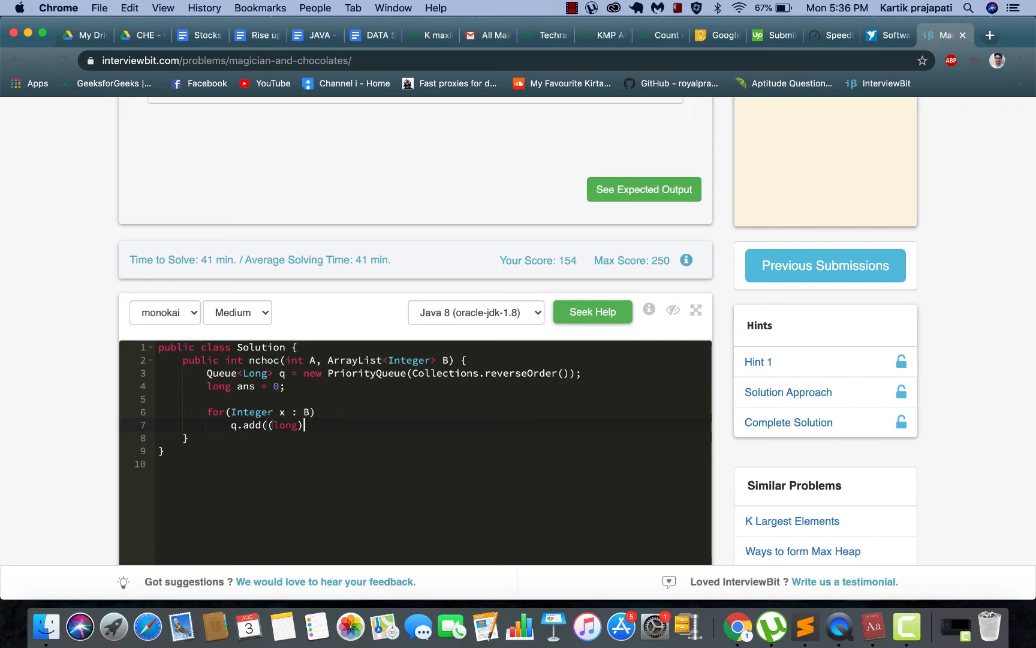
pyautogui.write('x)')
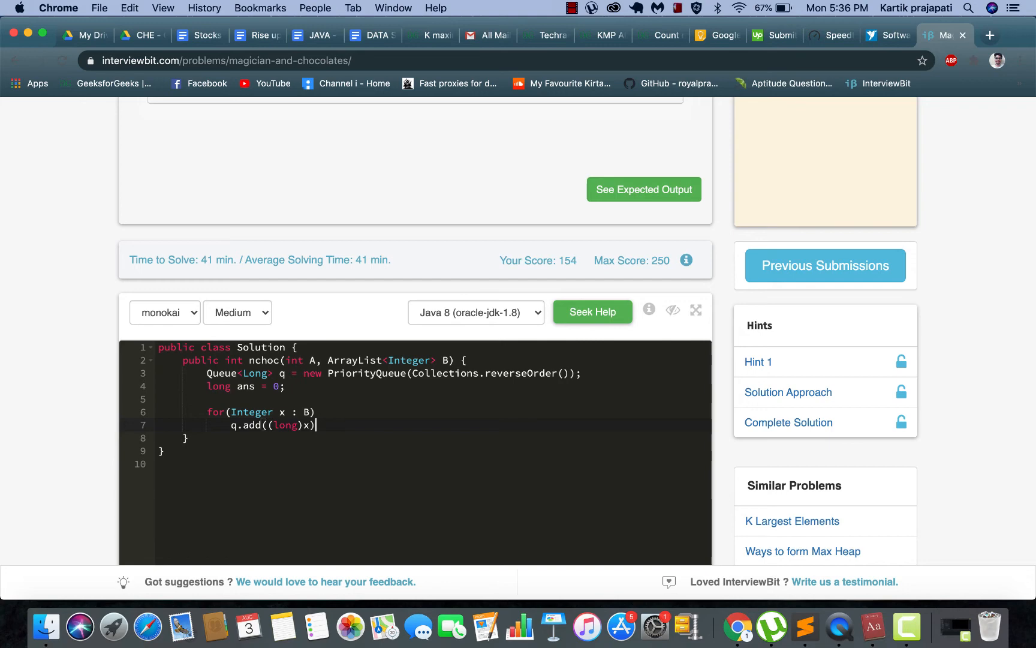
pyautogui.write(';')
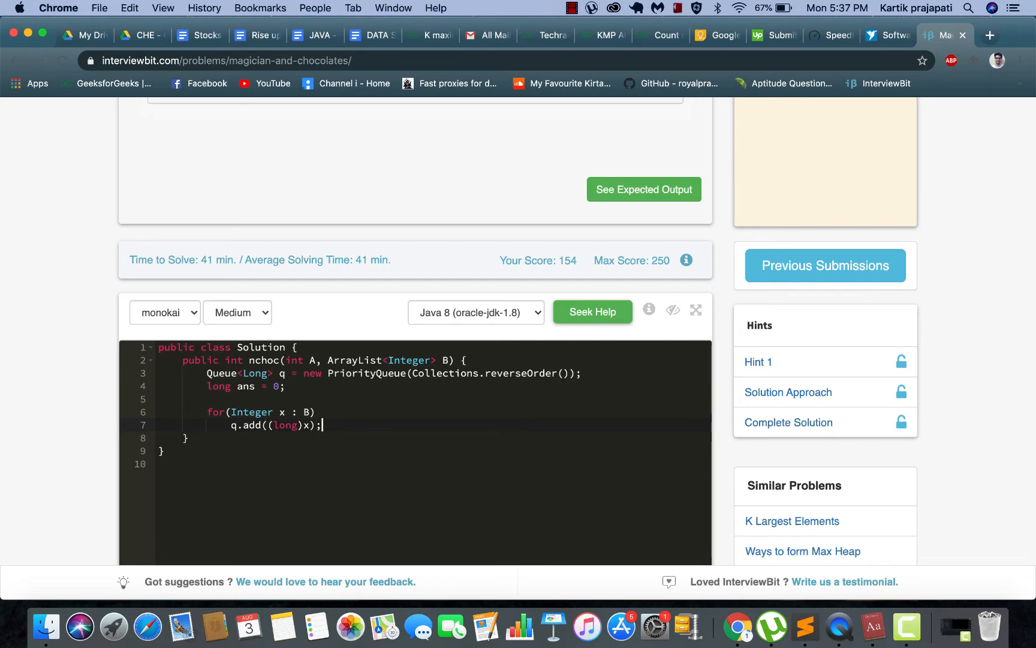
pyautogui.press('enter')
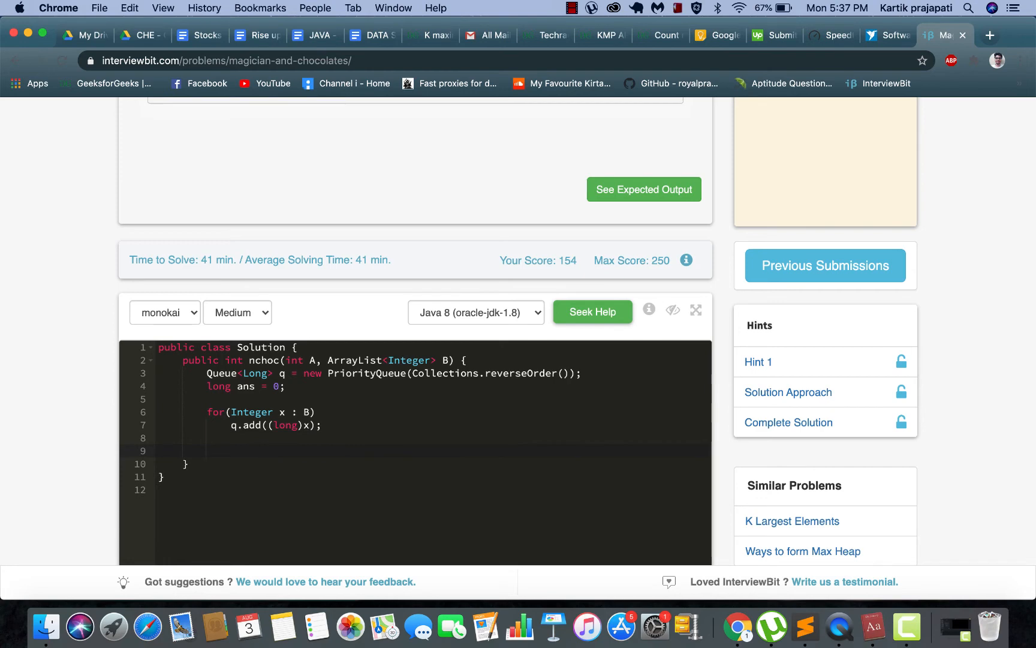
# Start while(A--){ and poll the largest bag into long temp with q.poll();
pyautogui.write('while(')
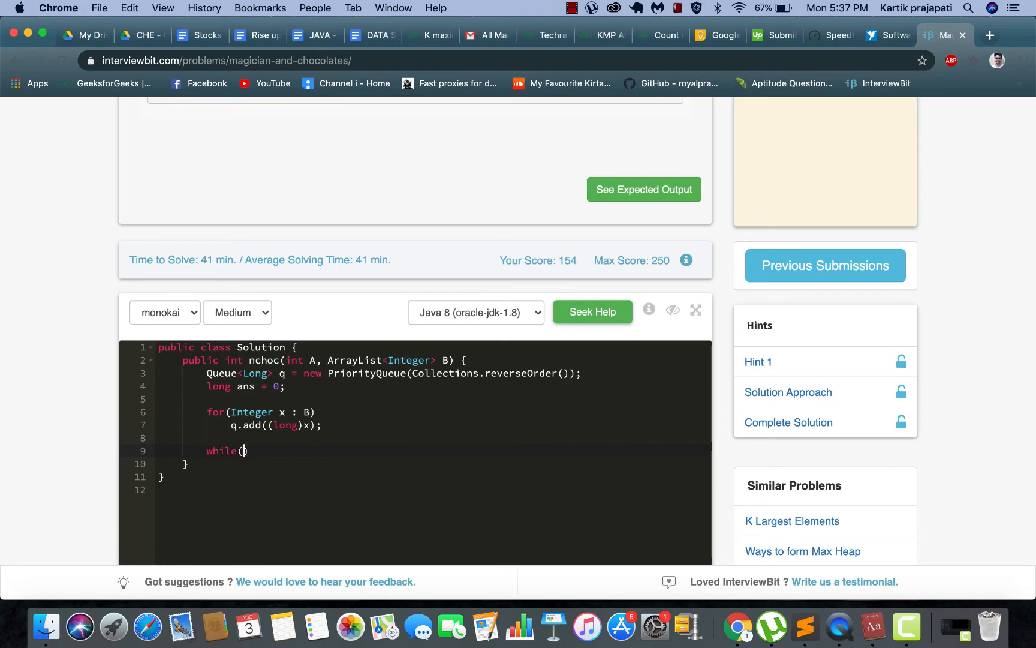
pyautogui.write('A--')
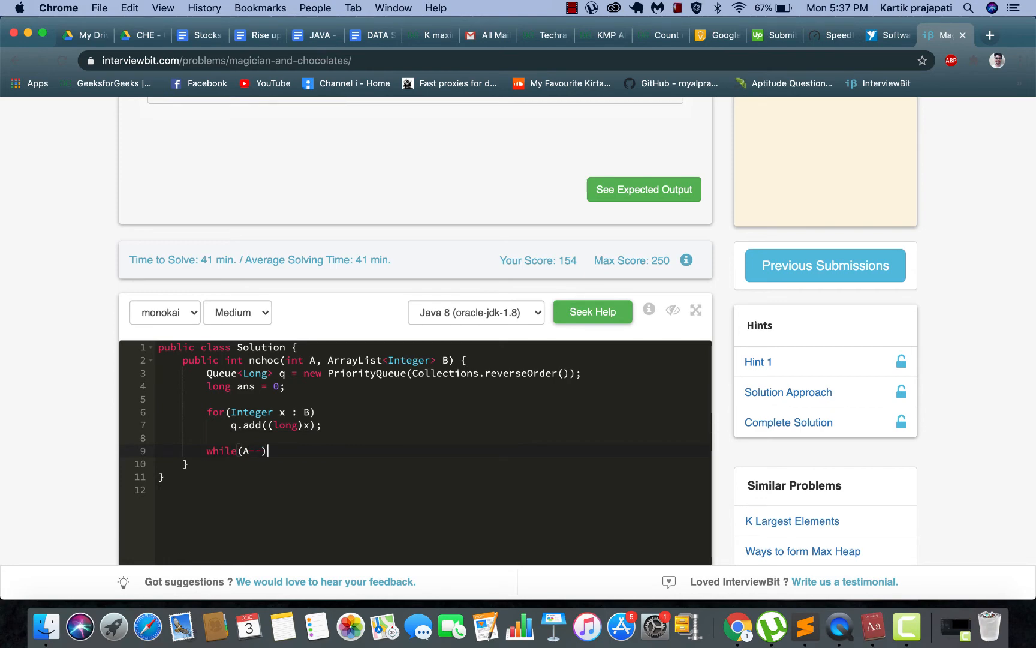
pyautogui.write('{')
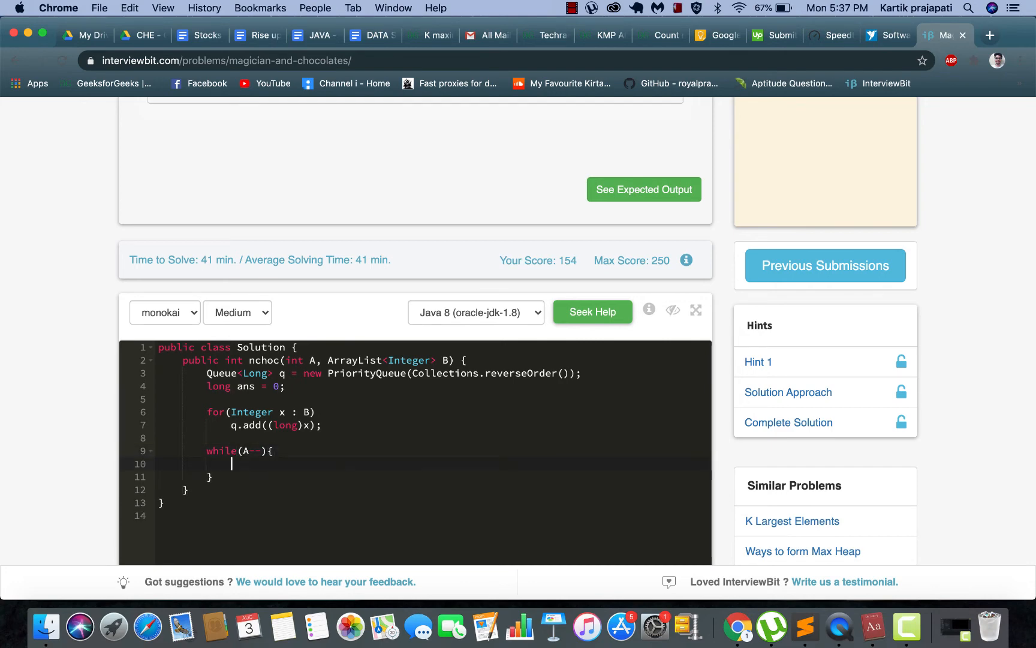
pyautogui.write('lon')
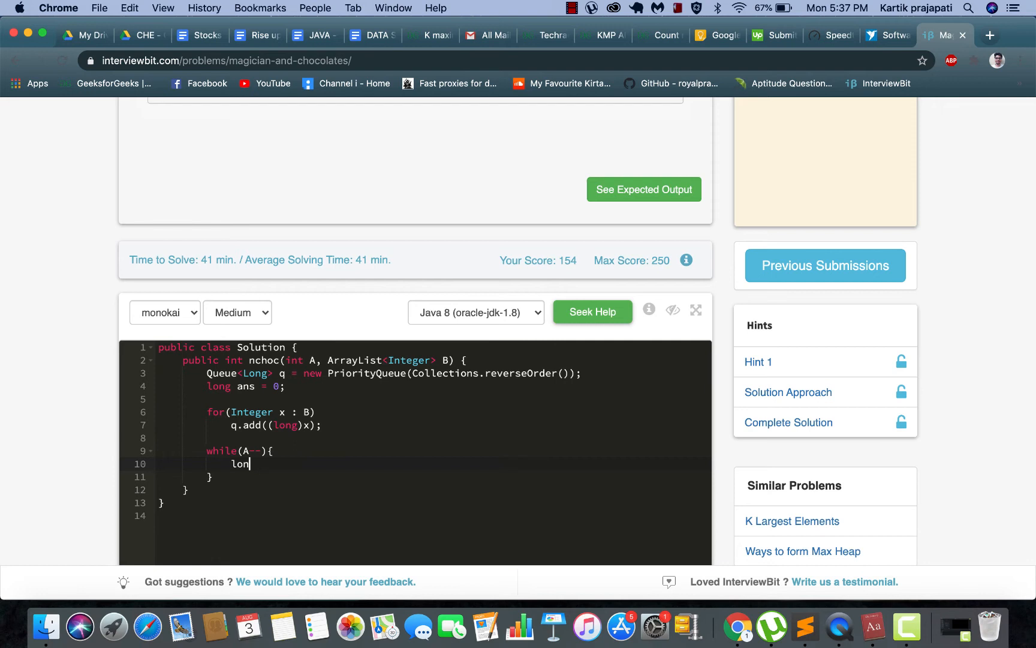
pyautogui.write('g temp =')
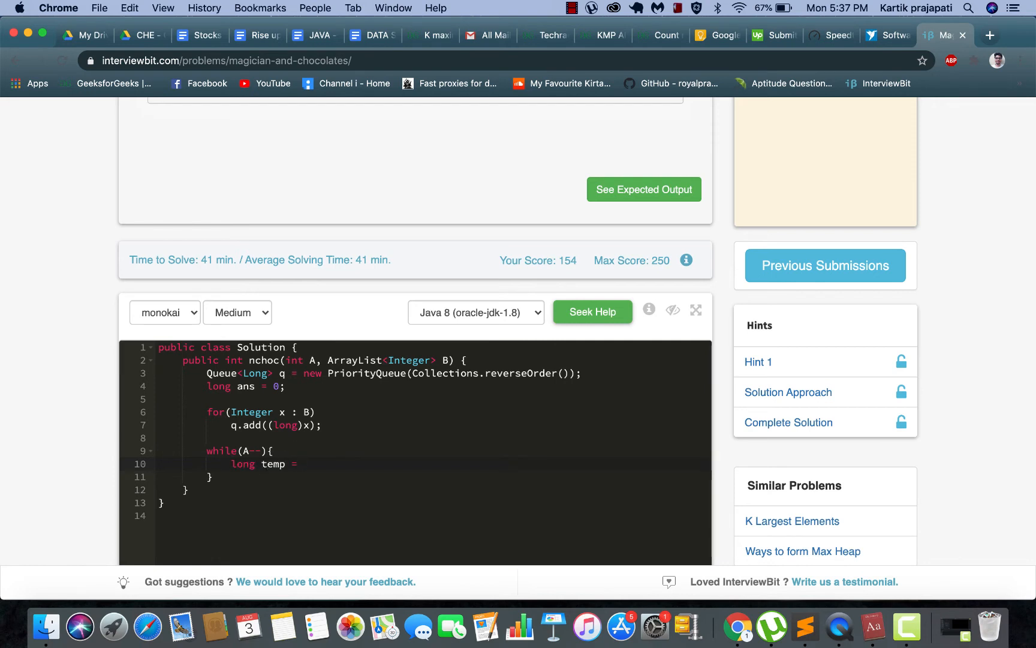
pyautogui.write('Q.poll')
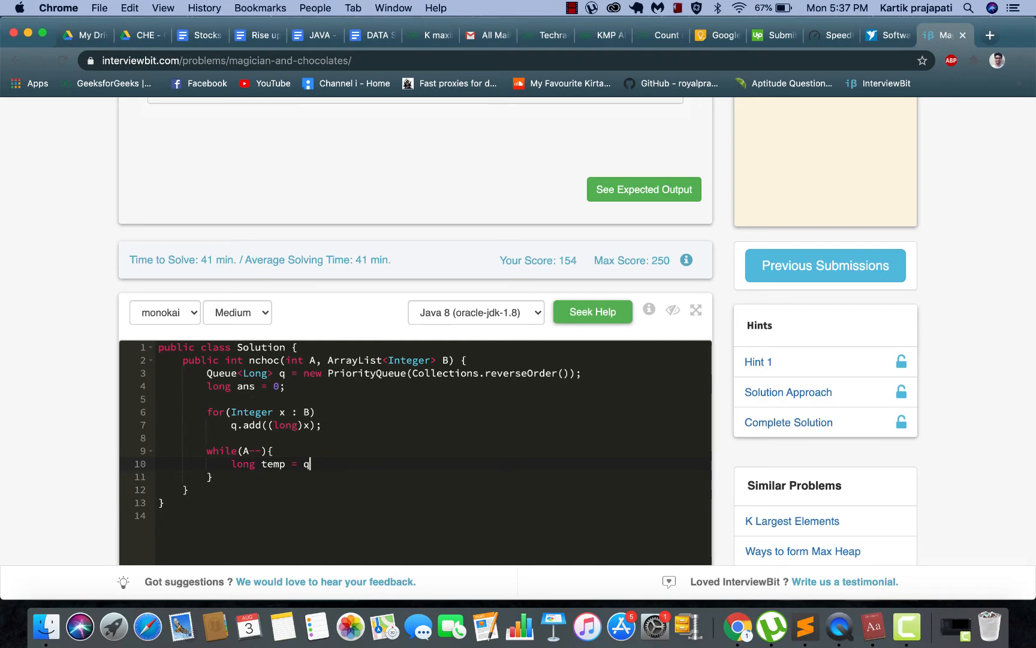
pyautogui.write('.poll')
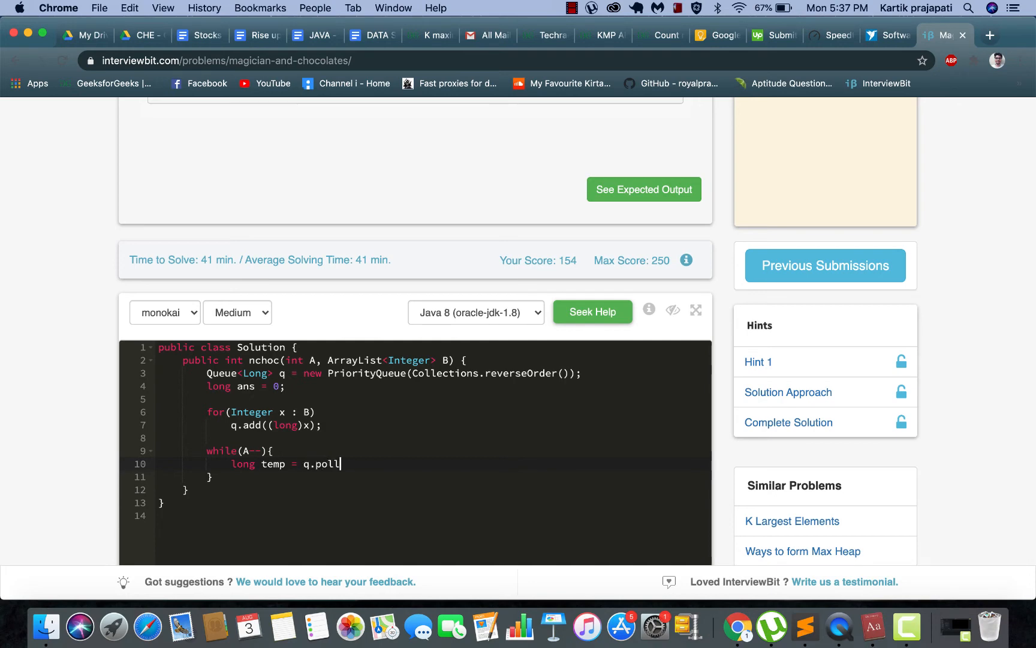
pyautogui.write('();')
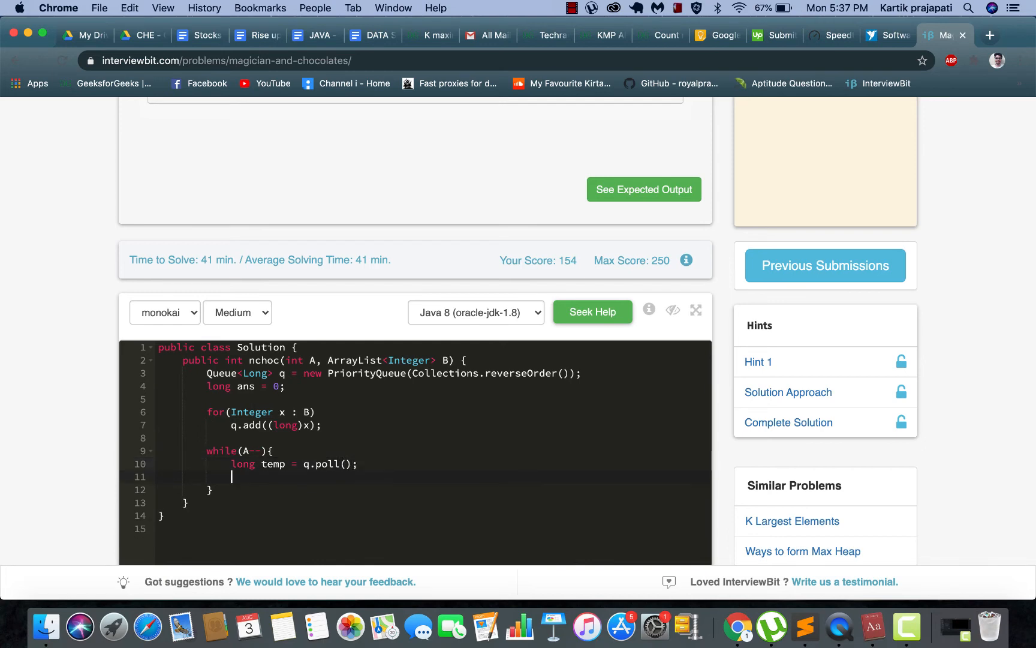
# Add ans += temp; and q.add(temp/2); in the loop, then begin the return line
pyautogui.write('ans')
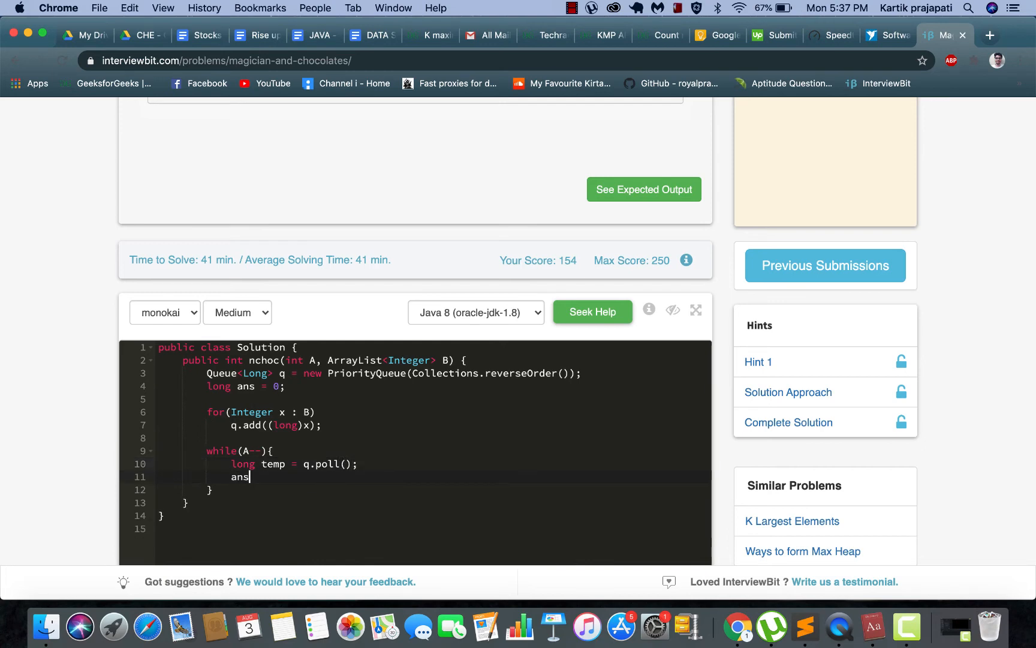
pyautogui.write('+=')
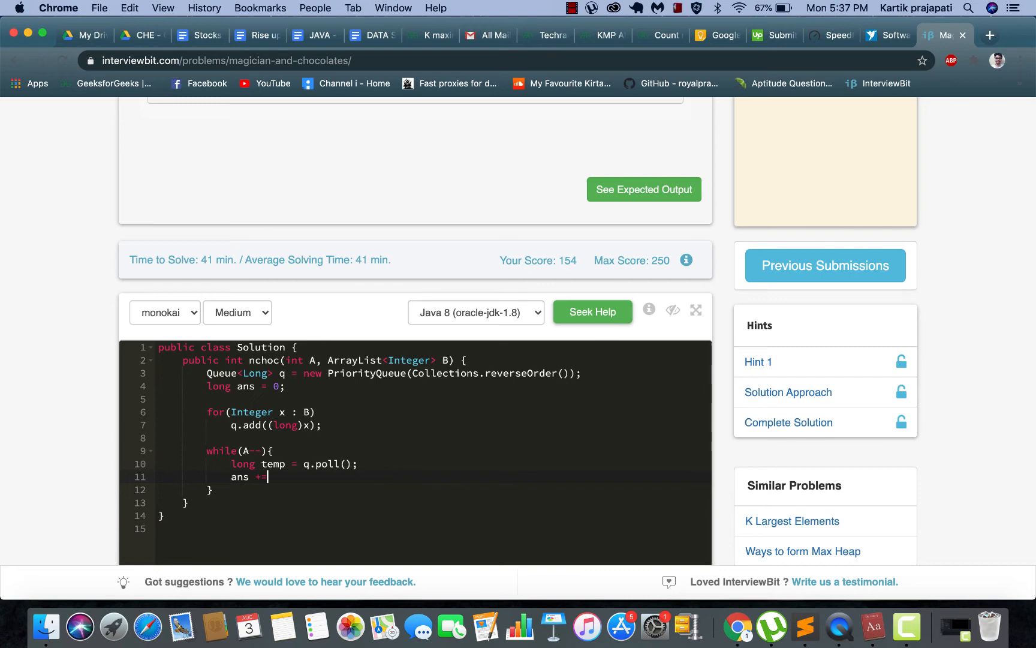
pyautogui.write('temp;')
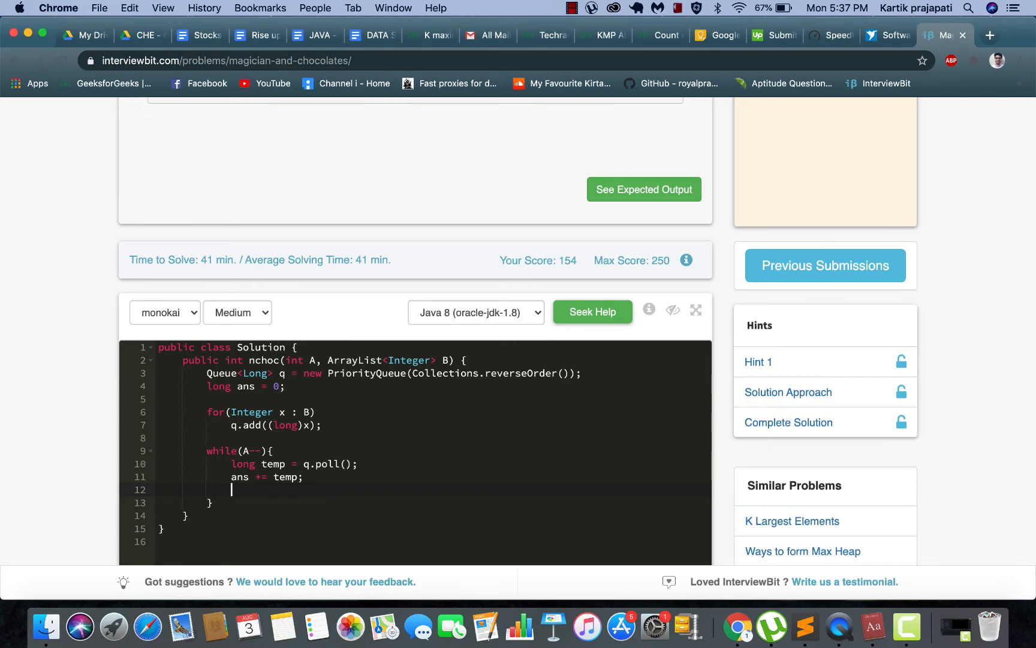
pyautogui.write('q.ad')
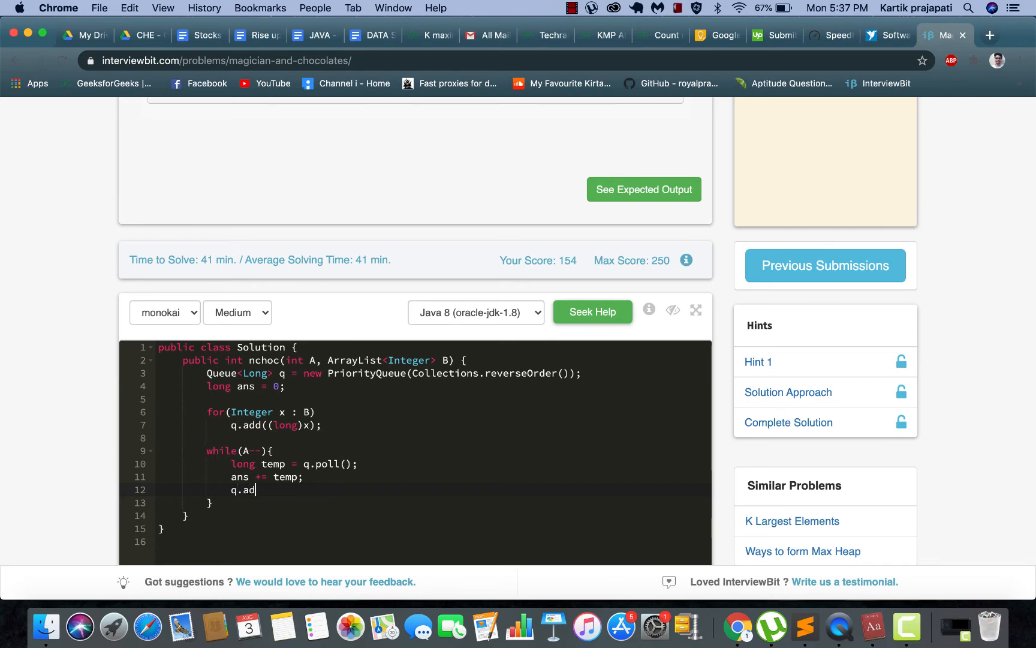
pyautogui.write('d(')
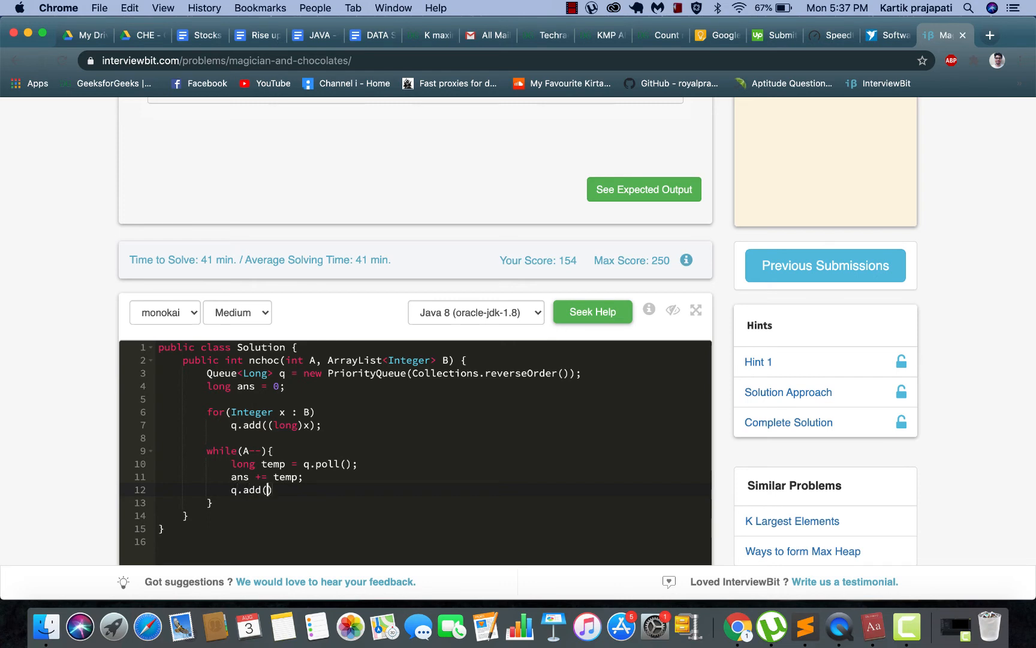
pyautogui.write('temp')
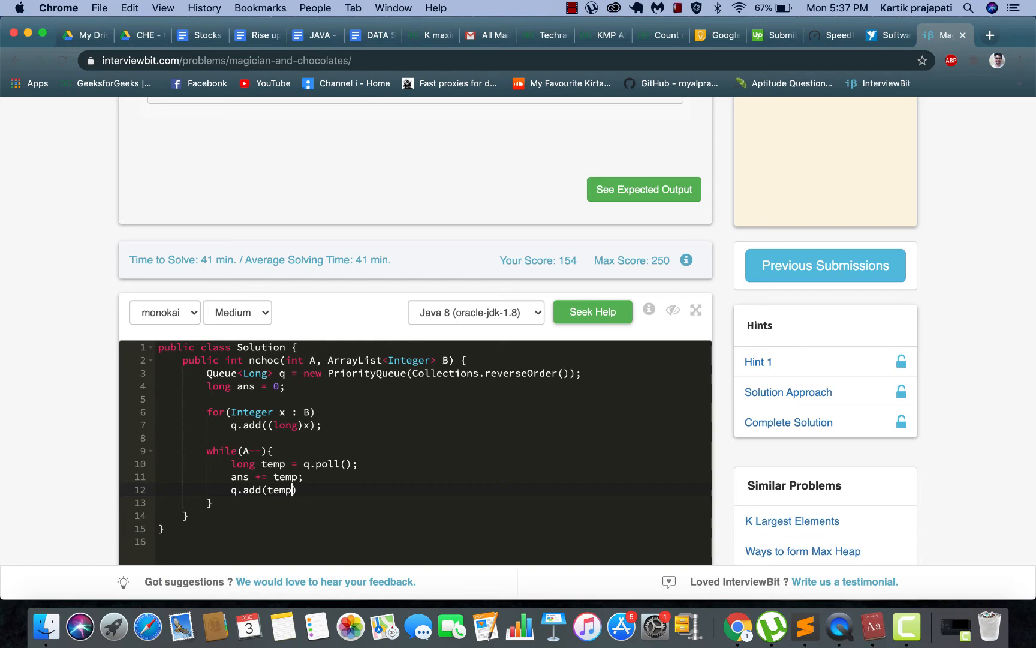
pyautogui.write('/2);')
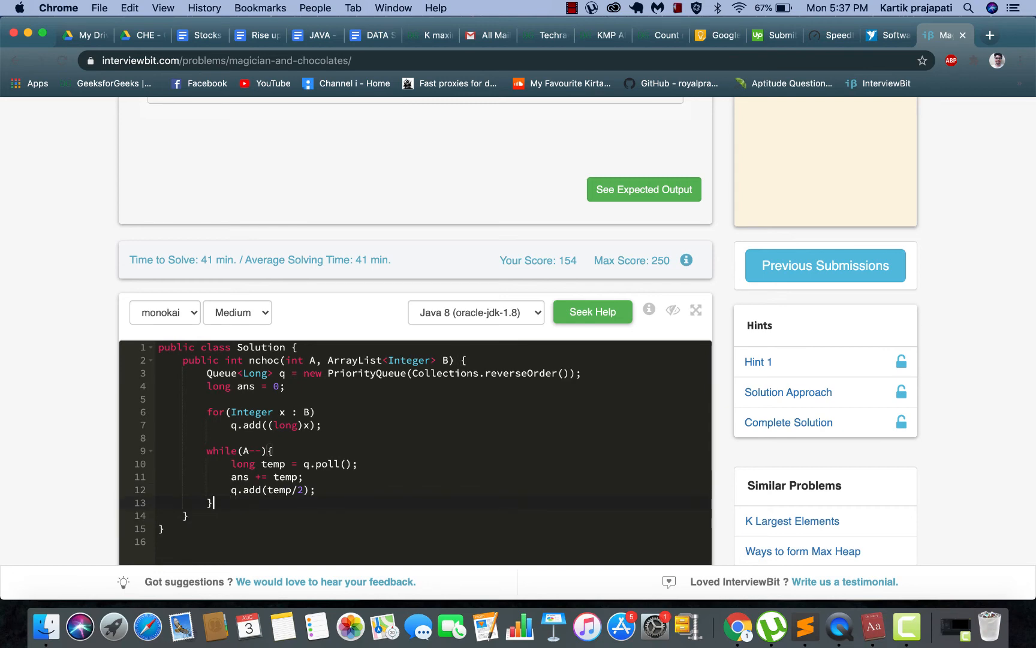
pyautogui.write('re')
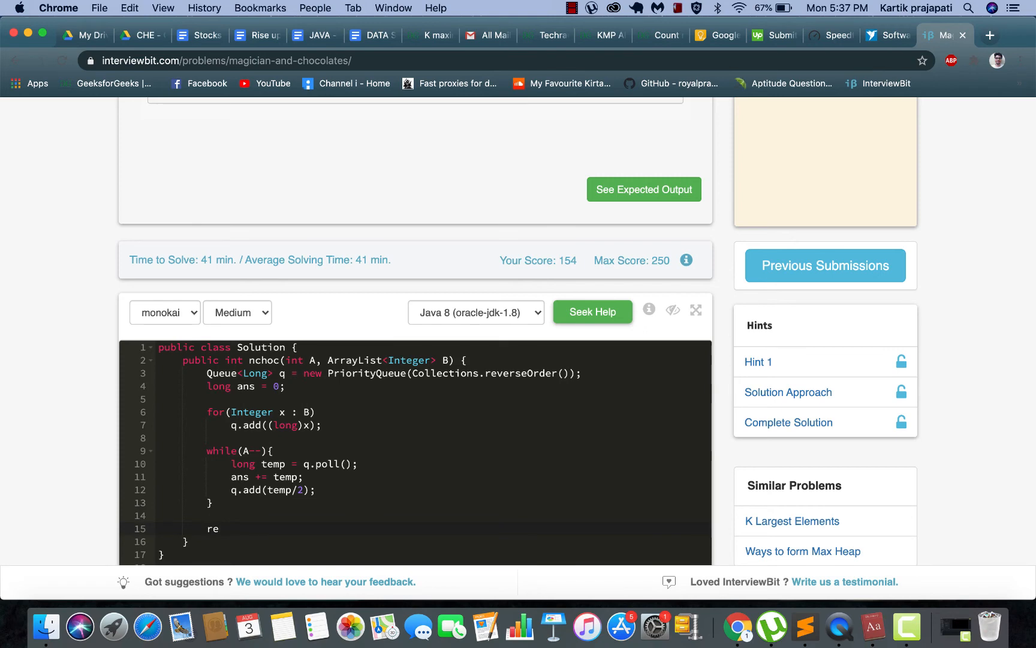
pyautogui.write('turn')
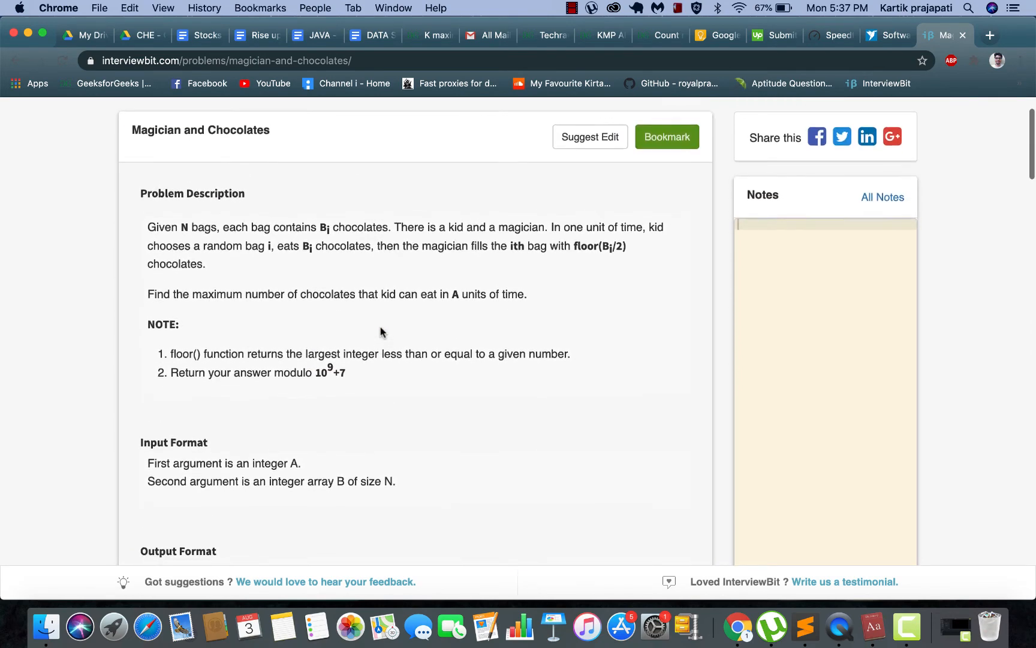
pyautogui.scroll(-3)
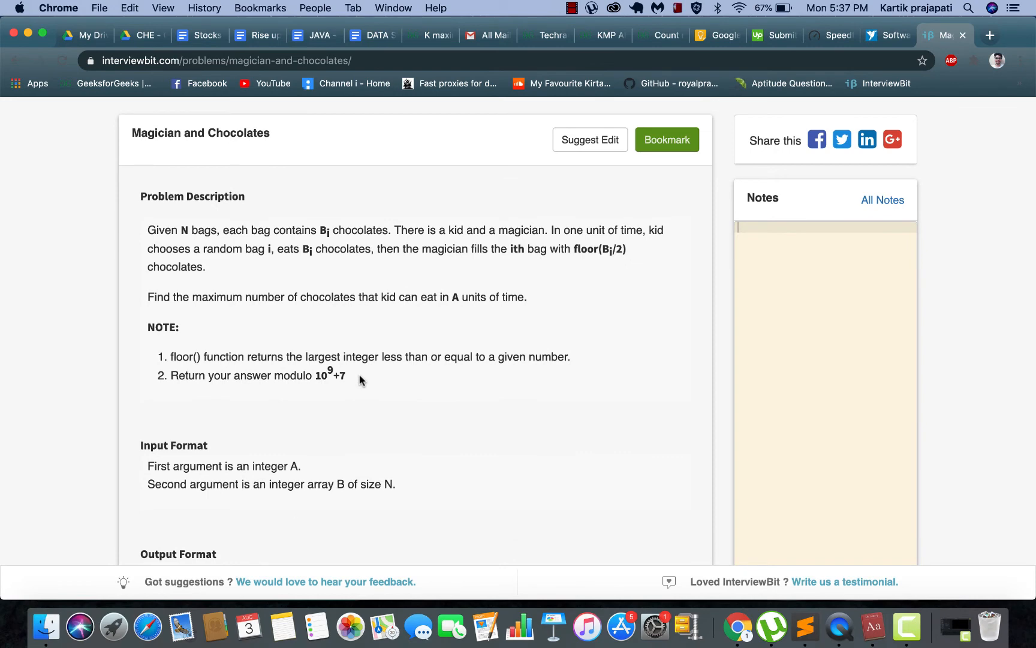
pyautogui.scroll(-3)
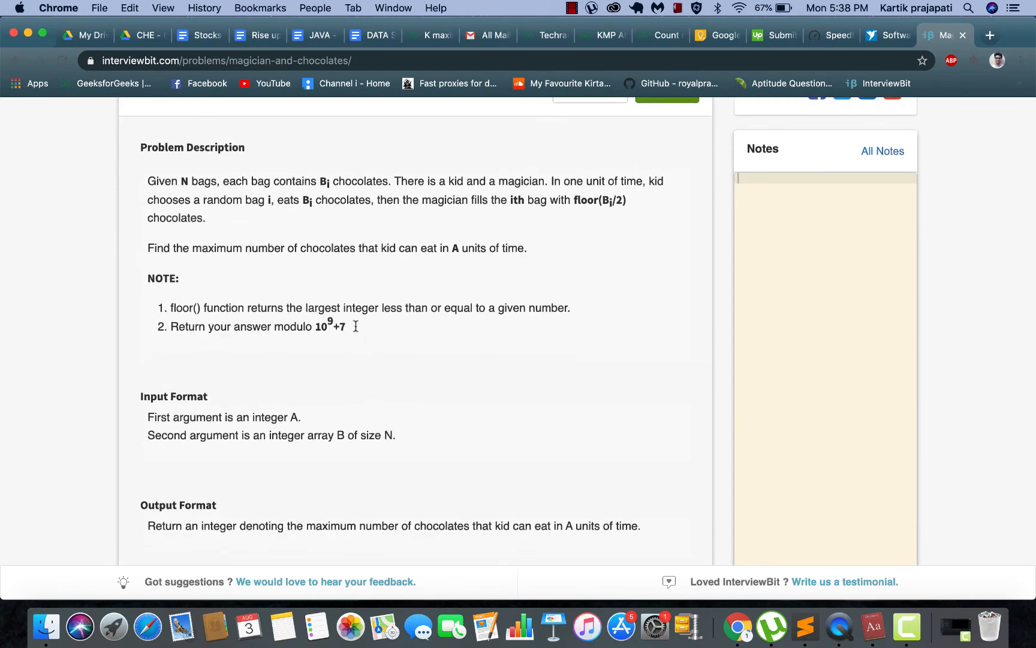
pyautogui.scroll(-3)
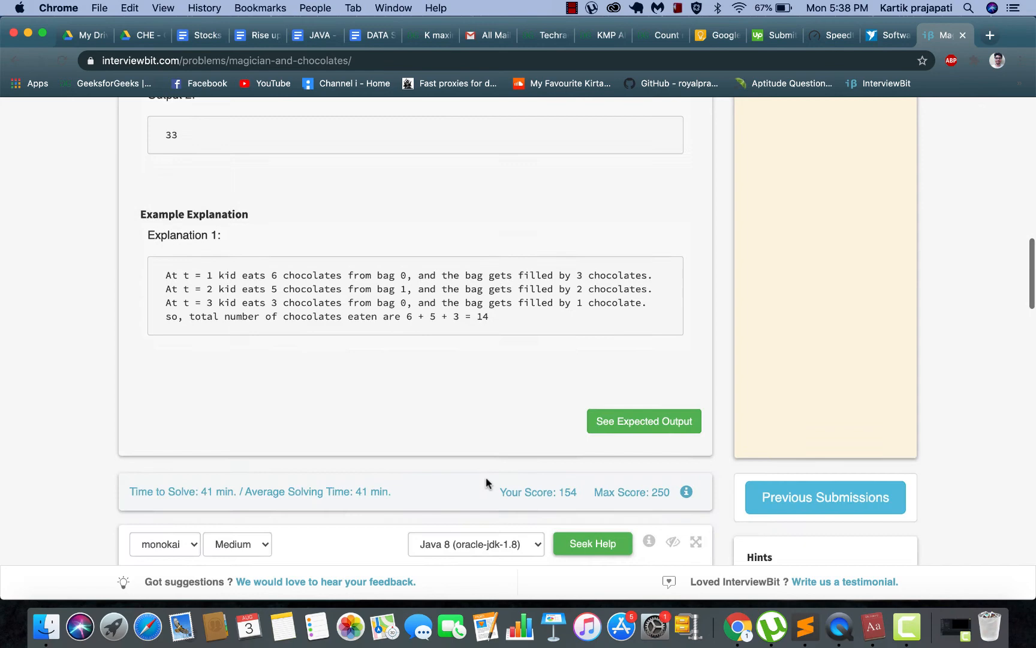
pyautogui.scroll(-3)
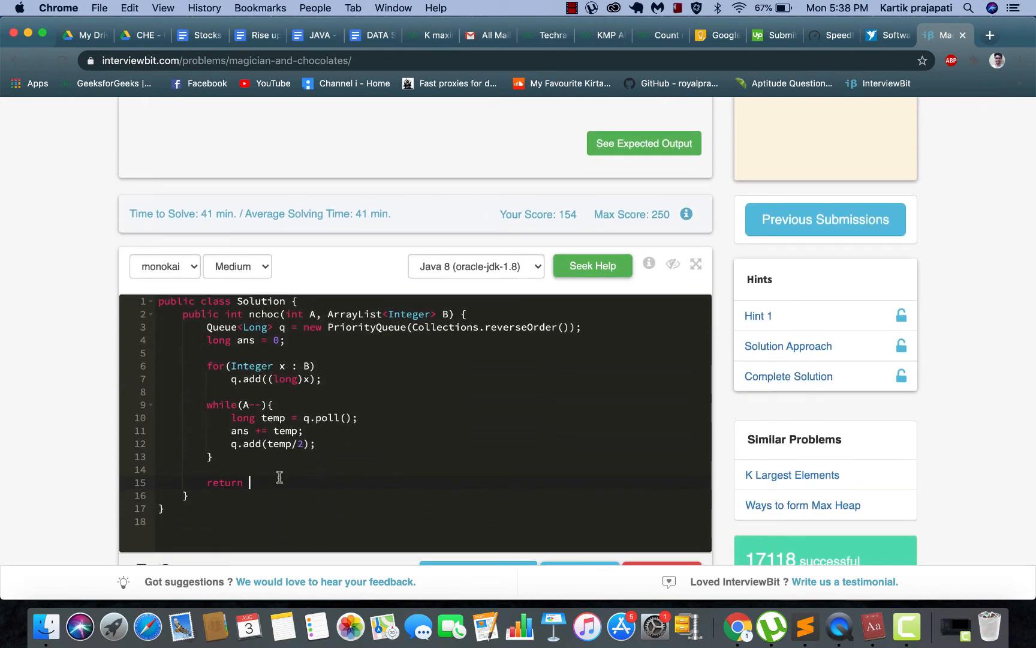
pyautogui.moveTo(358, 507)
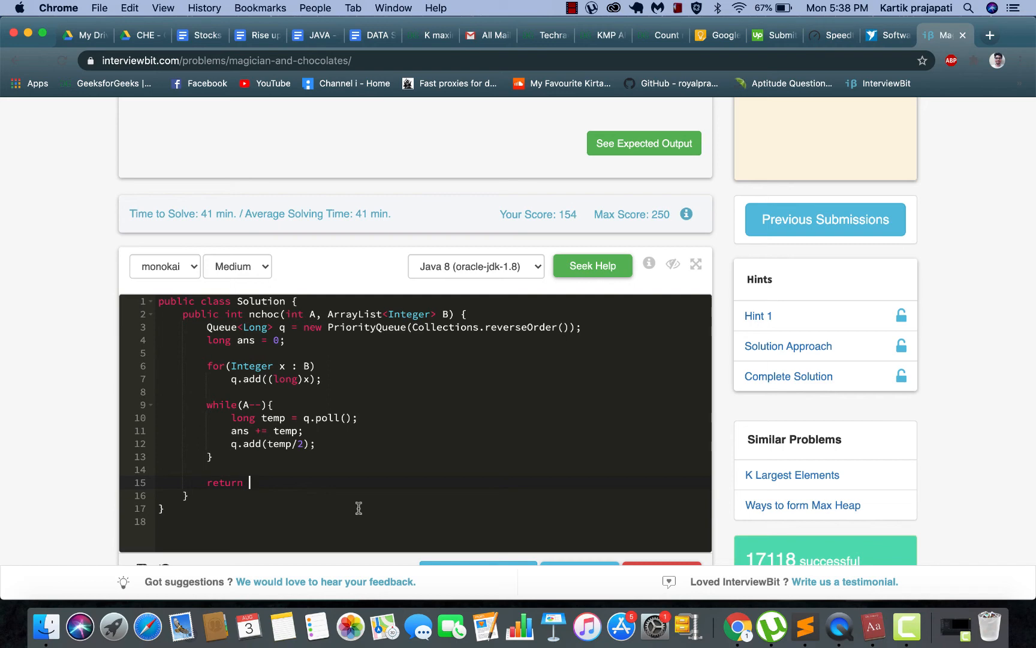
# Complete the return as (int)(ans % (Math.pow(10,9)+7)); and scroll to the Test and Submit buttons
pyautogui.write('ans')
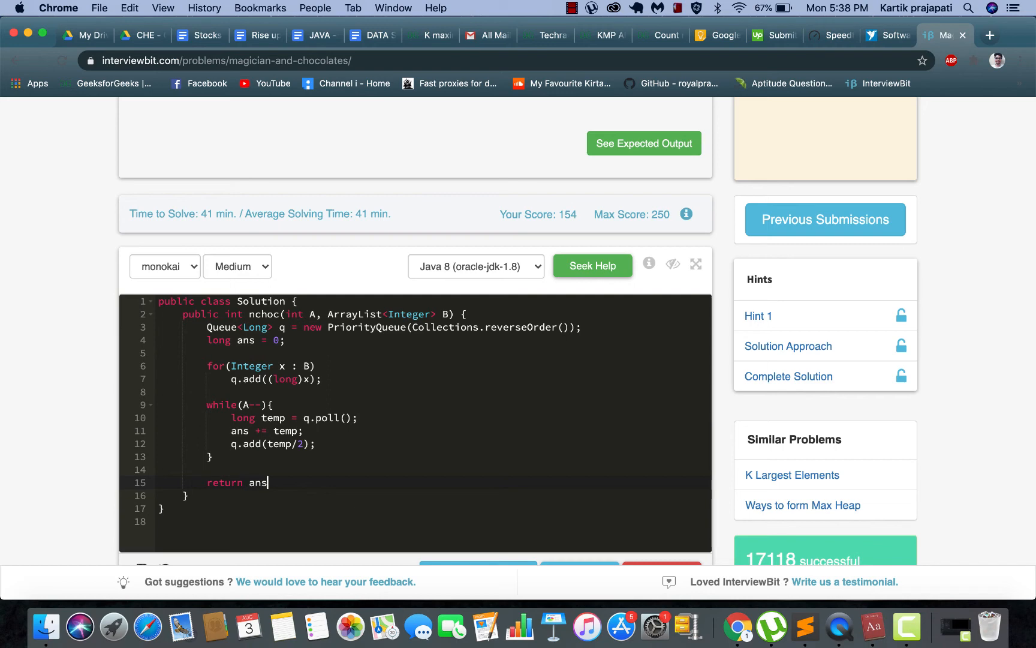
pyautogui.write(';')
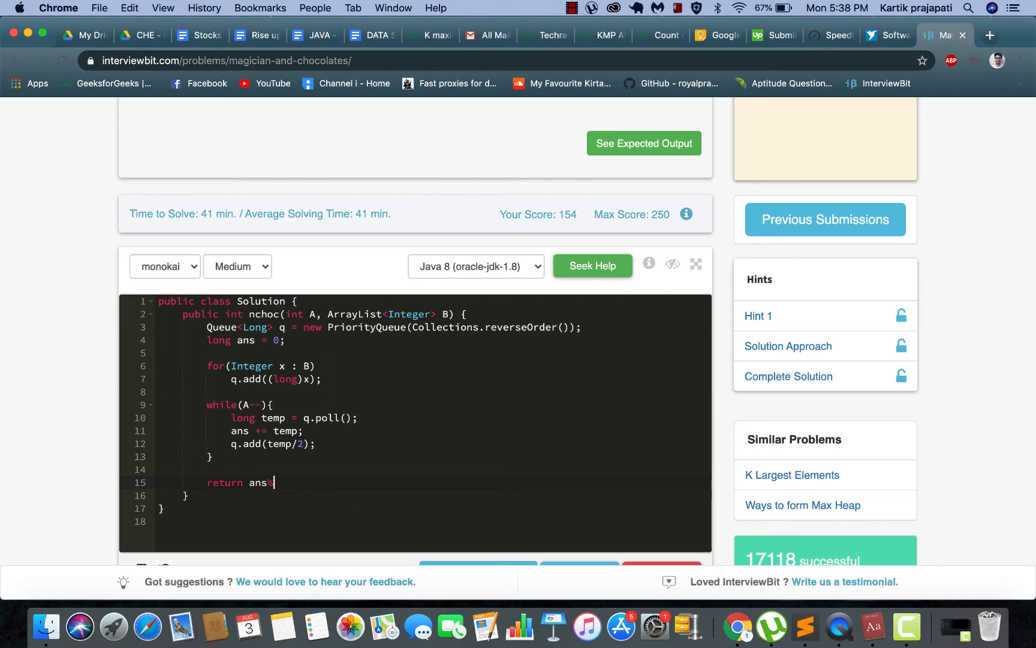
pyautogui.write('%Ma')
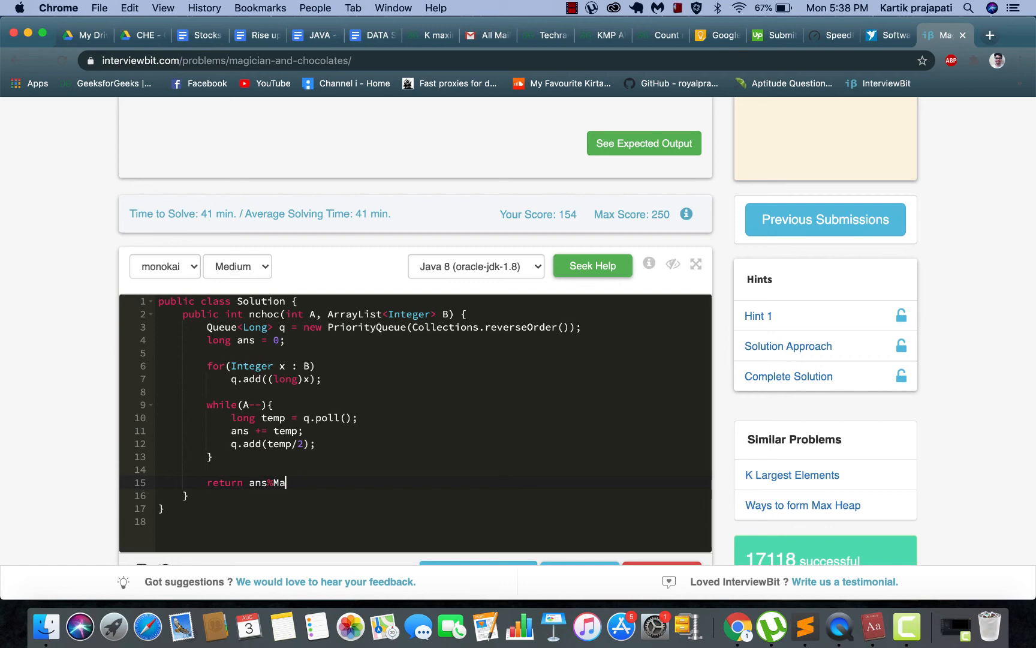
pyautogui.write('th.p')
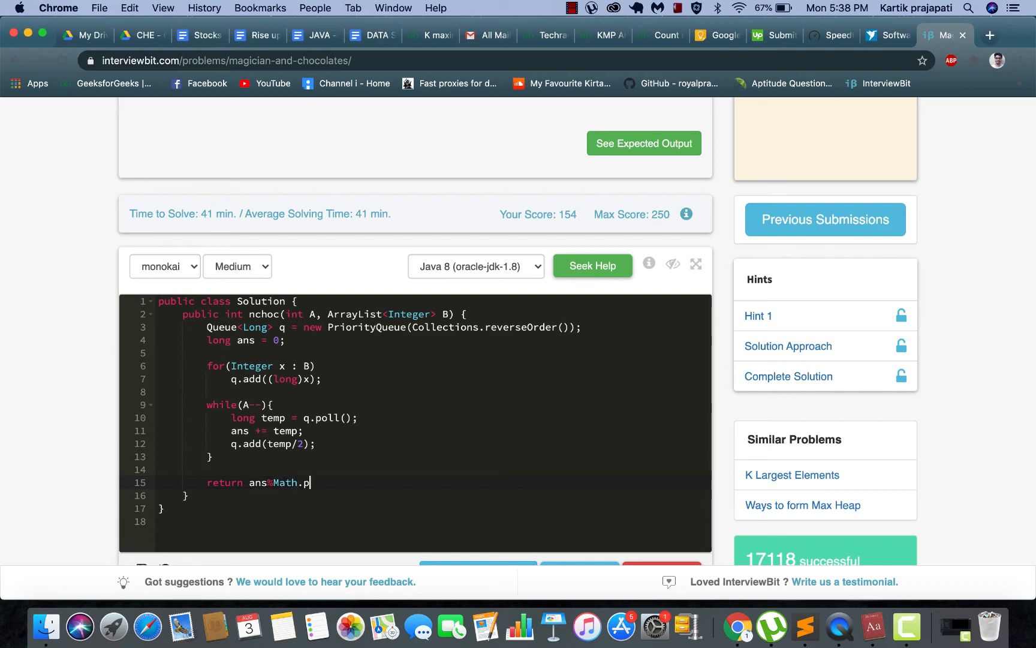
pyautogui.write('ow()')
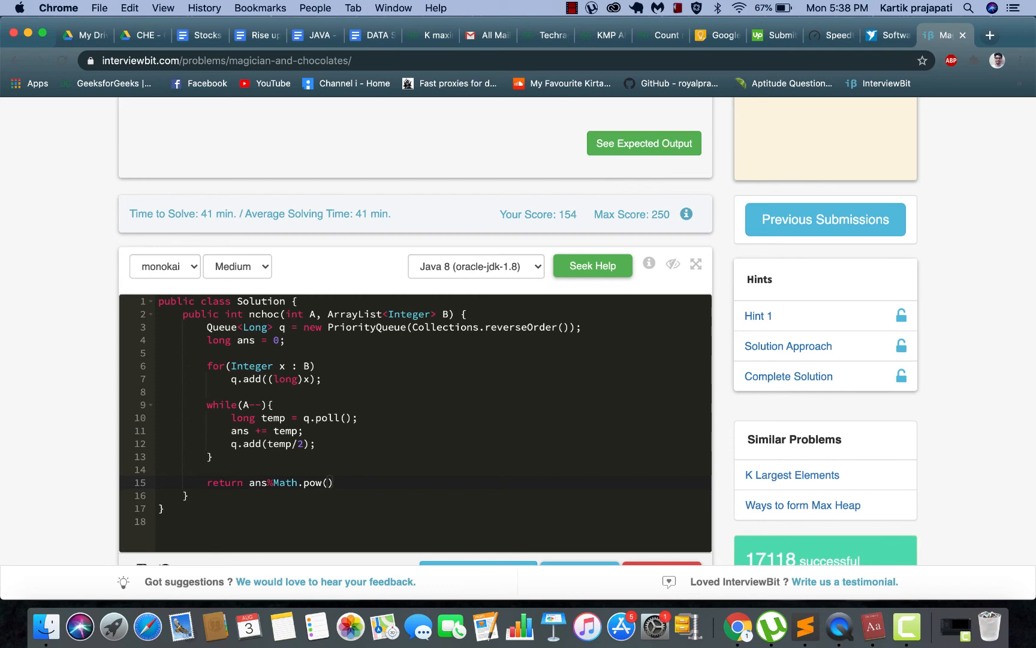
pyautogui.write('10,')
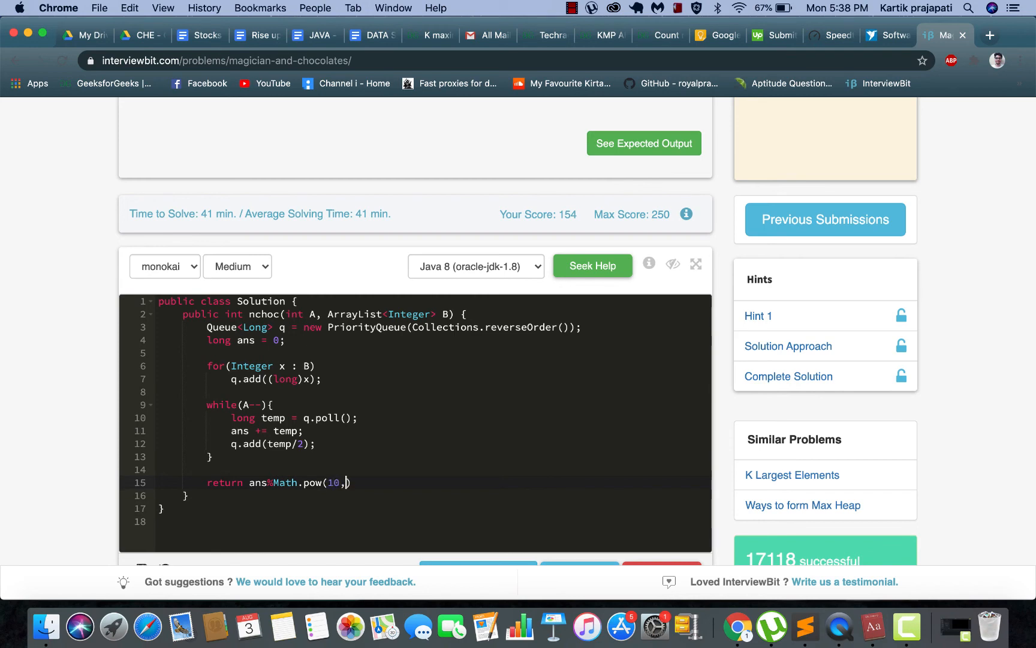
pyautogui.write('9')
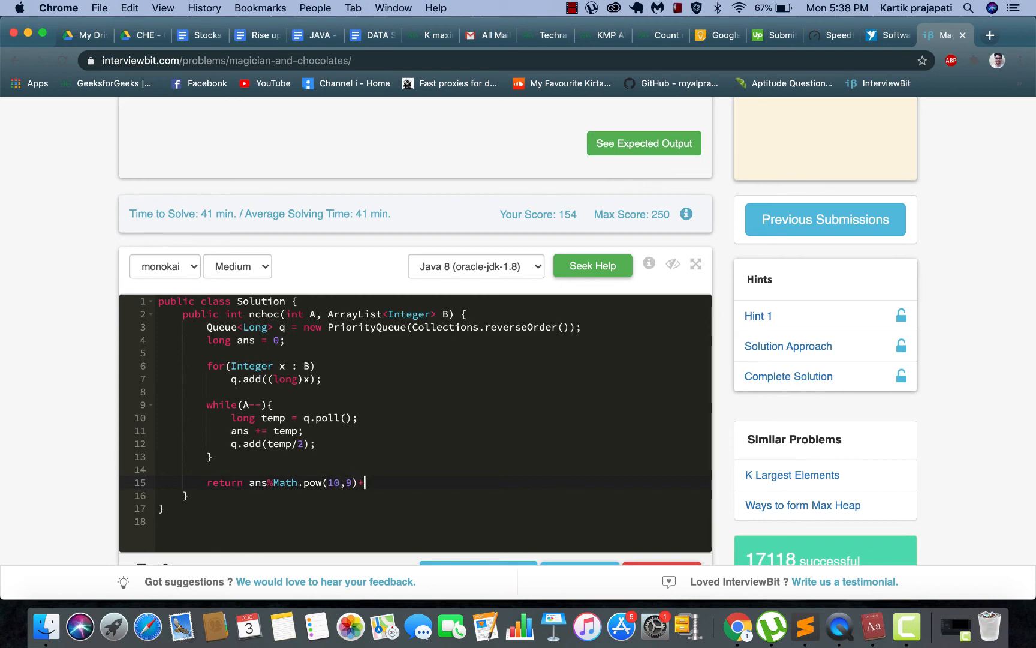
pyautogui.write('+7)')
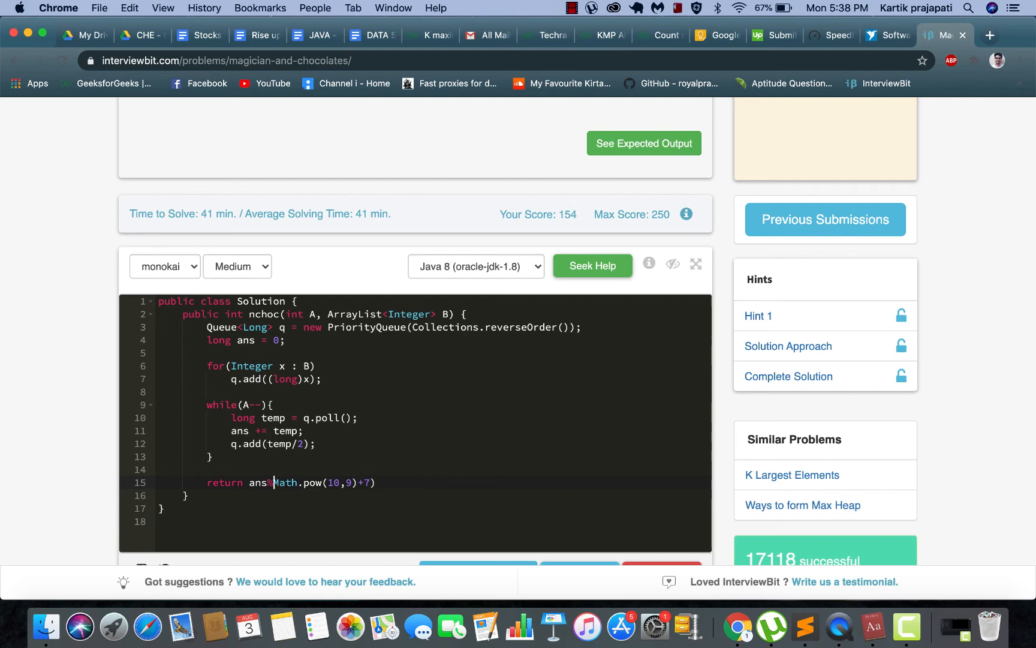
pyautogui.write('%')
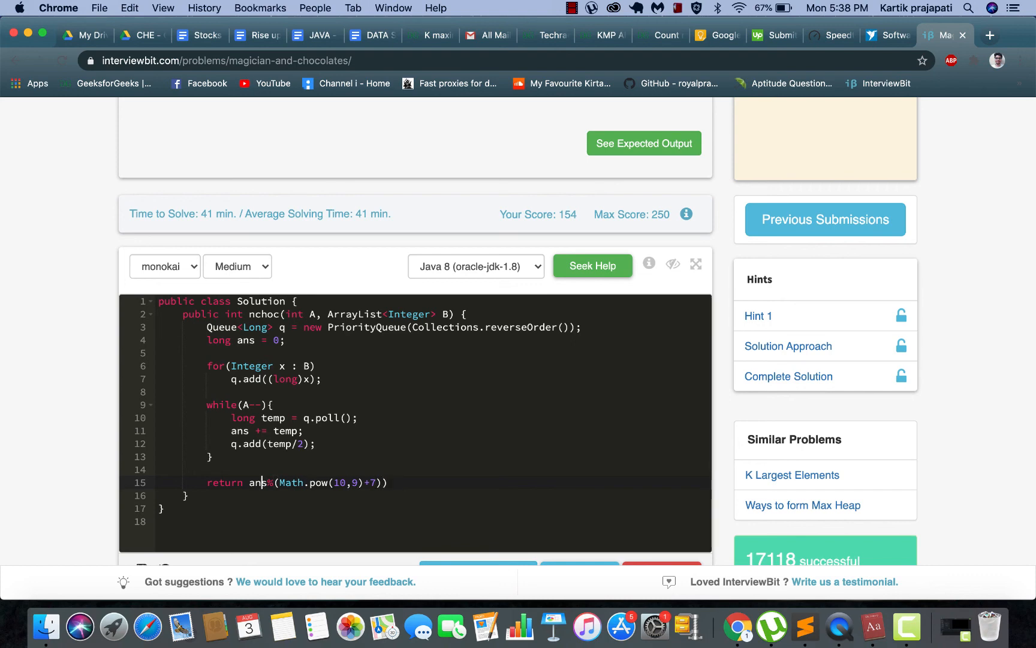
pyautogui.write('(')
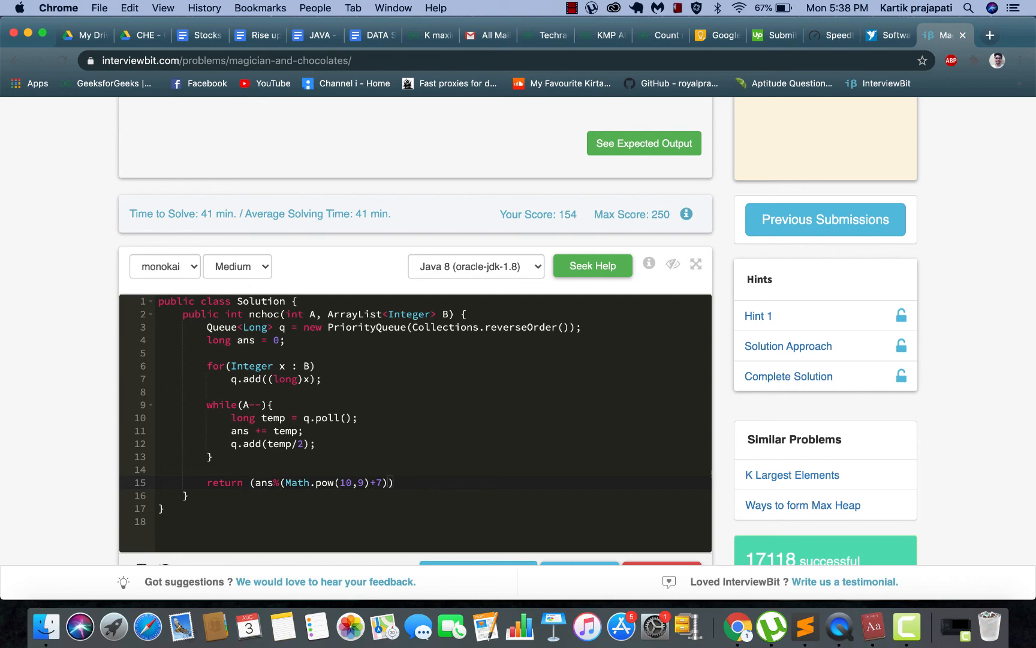
pyautogui.write('(int)')
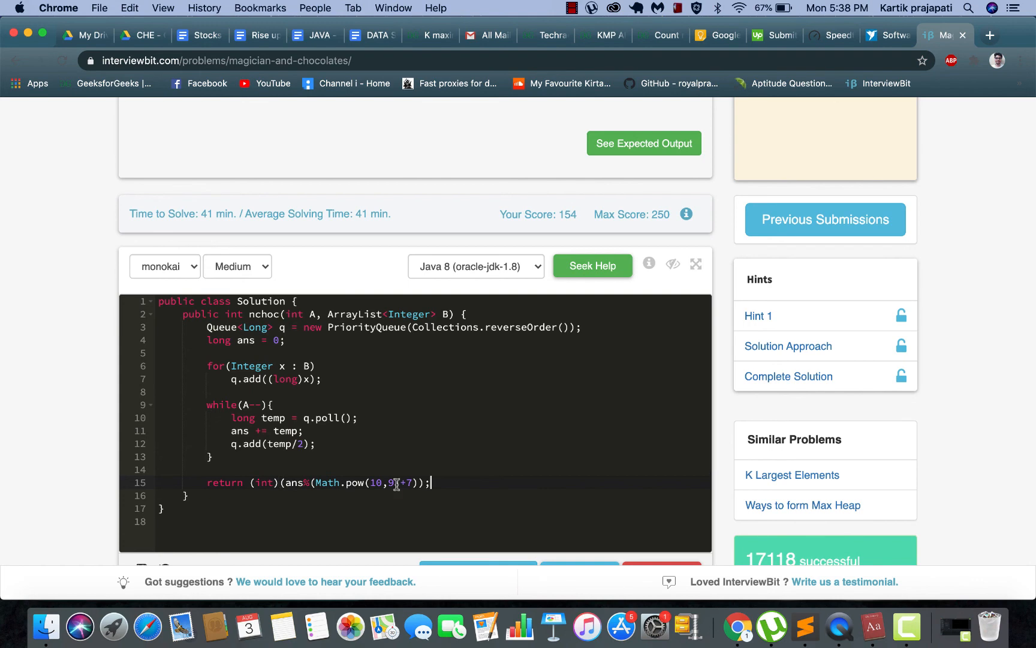
pyautogui.scroll(-3)
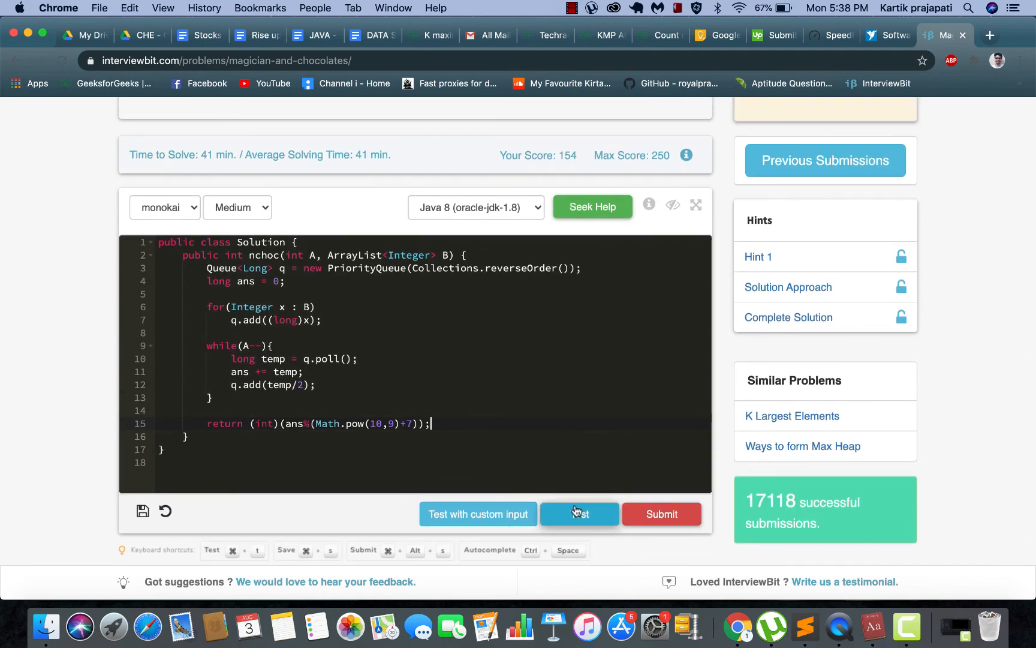
# Run the sample test and change the loop condition to while(A-- > 0), getting Correct Answer
pyautogui.click(580, 514)
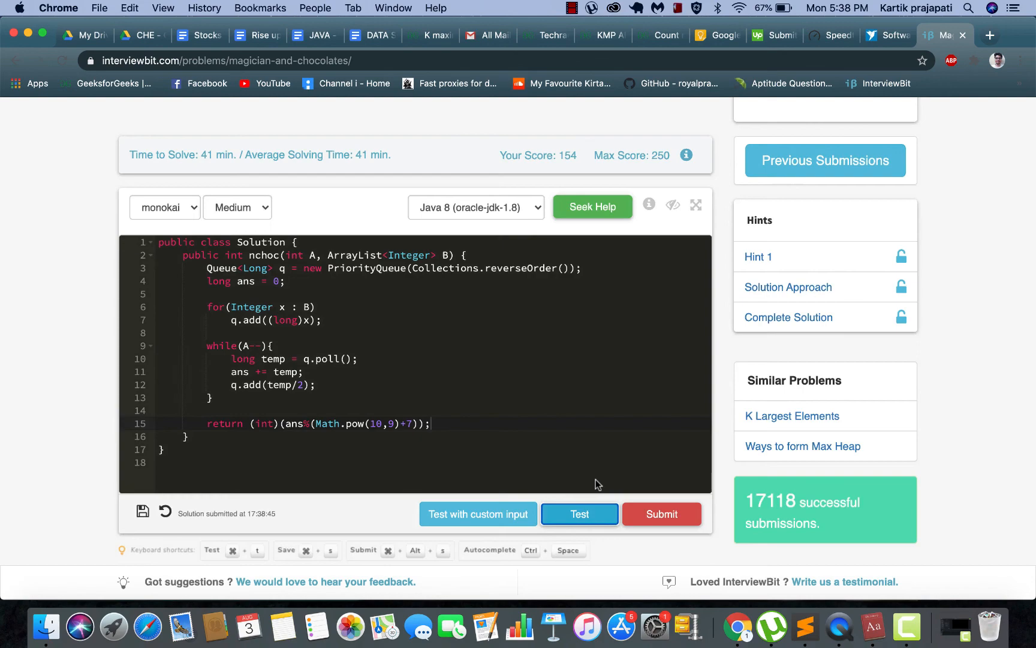
pyautogui.click(579, 513)
pyautogui.write(' > 0')
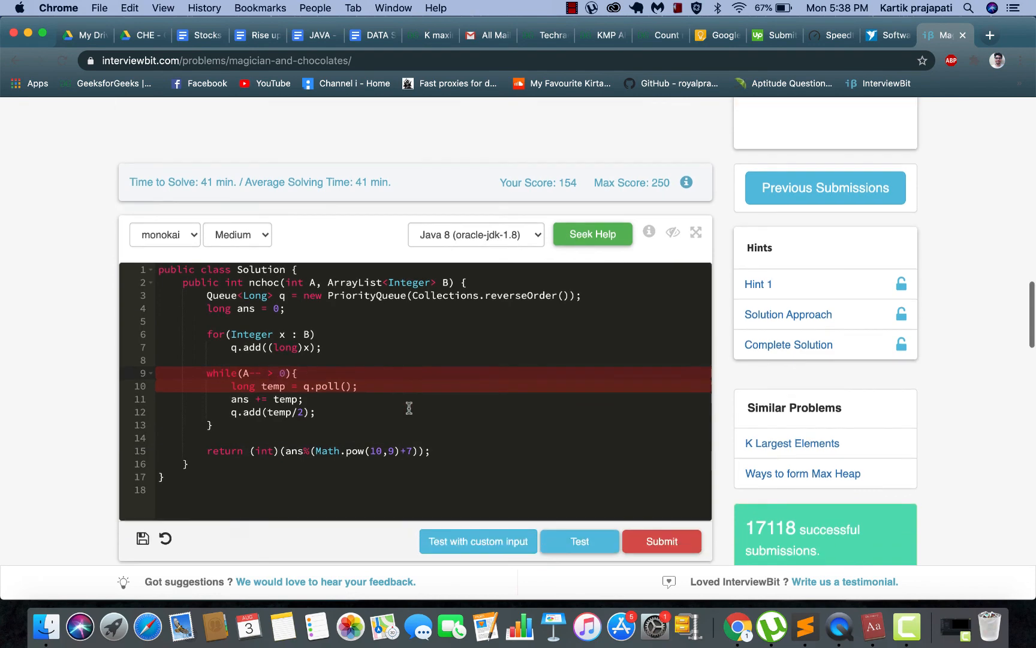
pyautogui.click(579, 541)
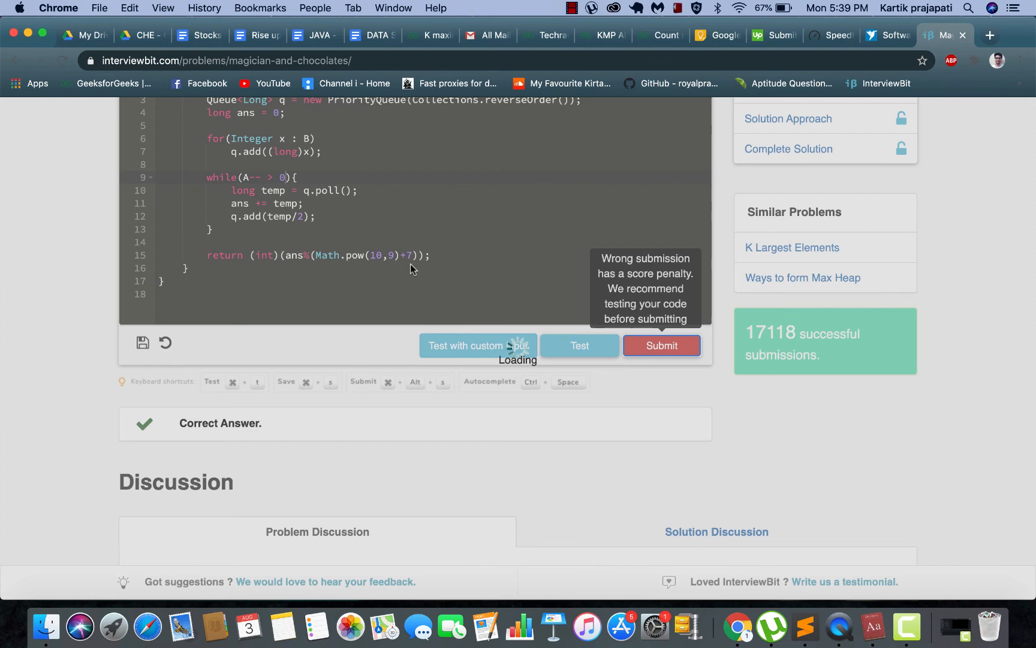
# Submit the solution and have it accepted as Correct Answer with 154/250 points
pyautogui.click(660, 345)
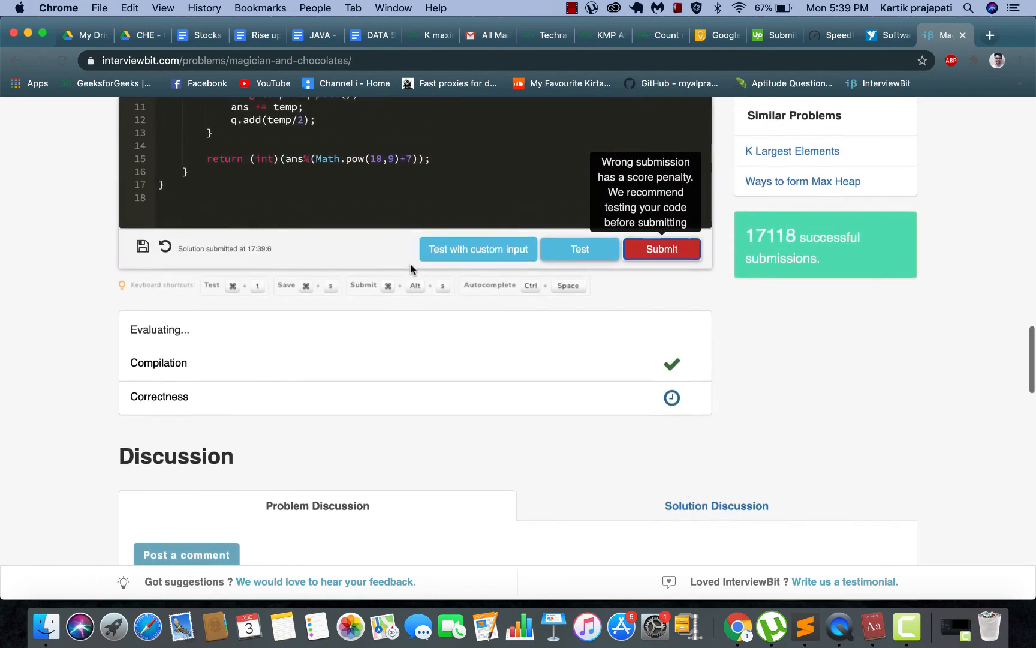
pyautogui.click(661, 249)
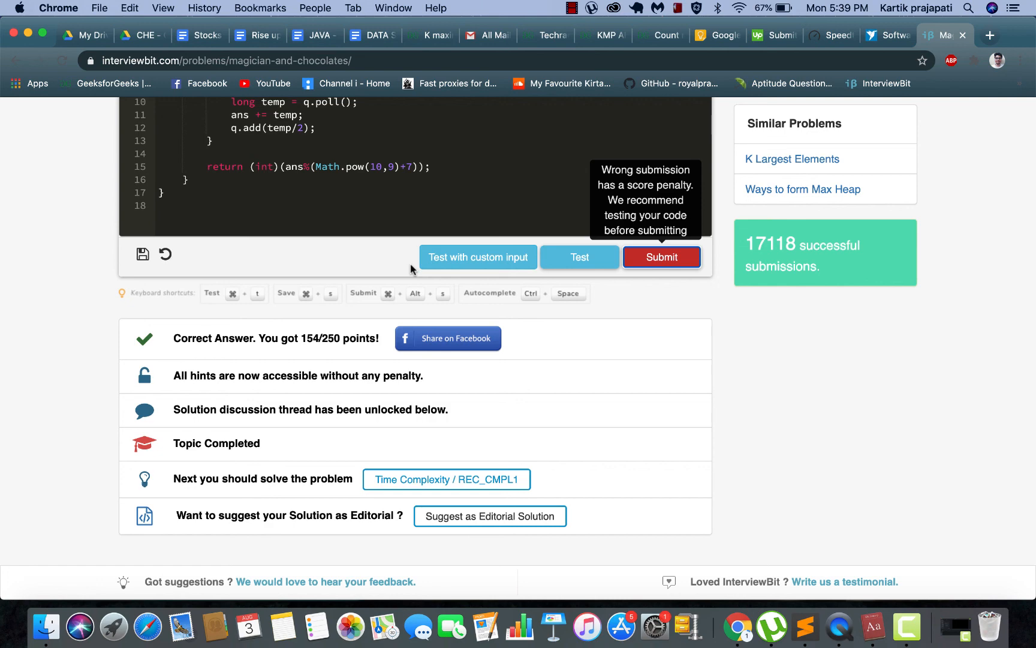
pyautogui.moveTo(608, 21)
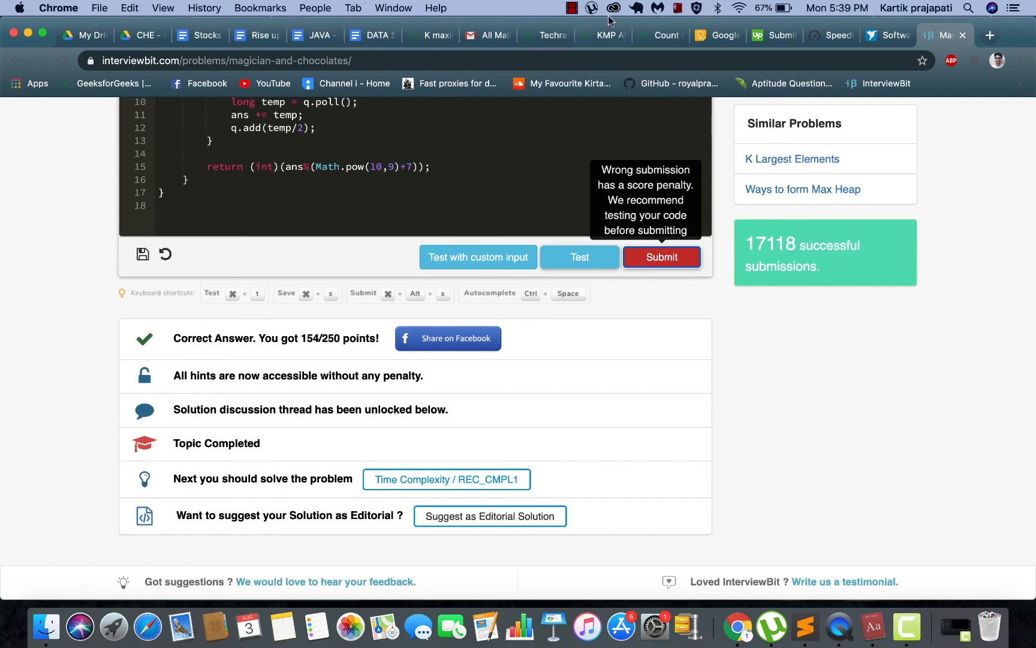